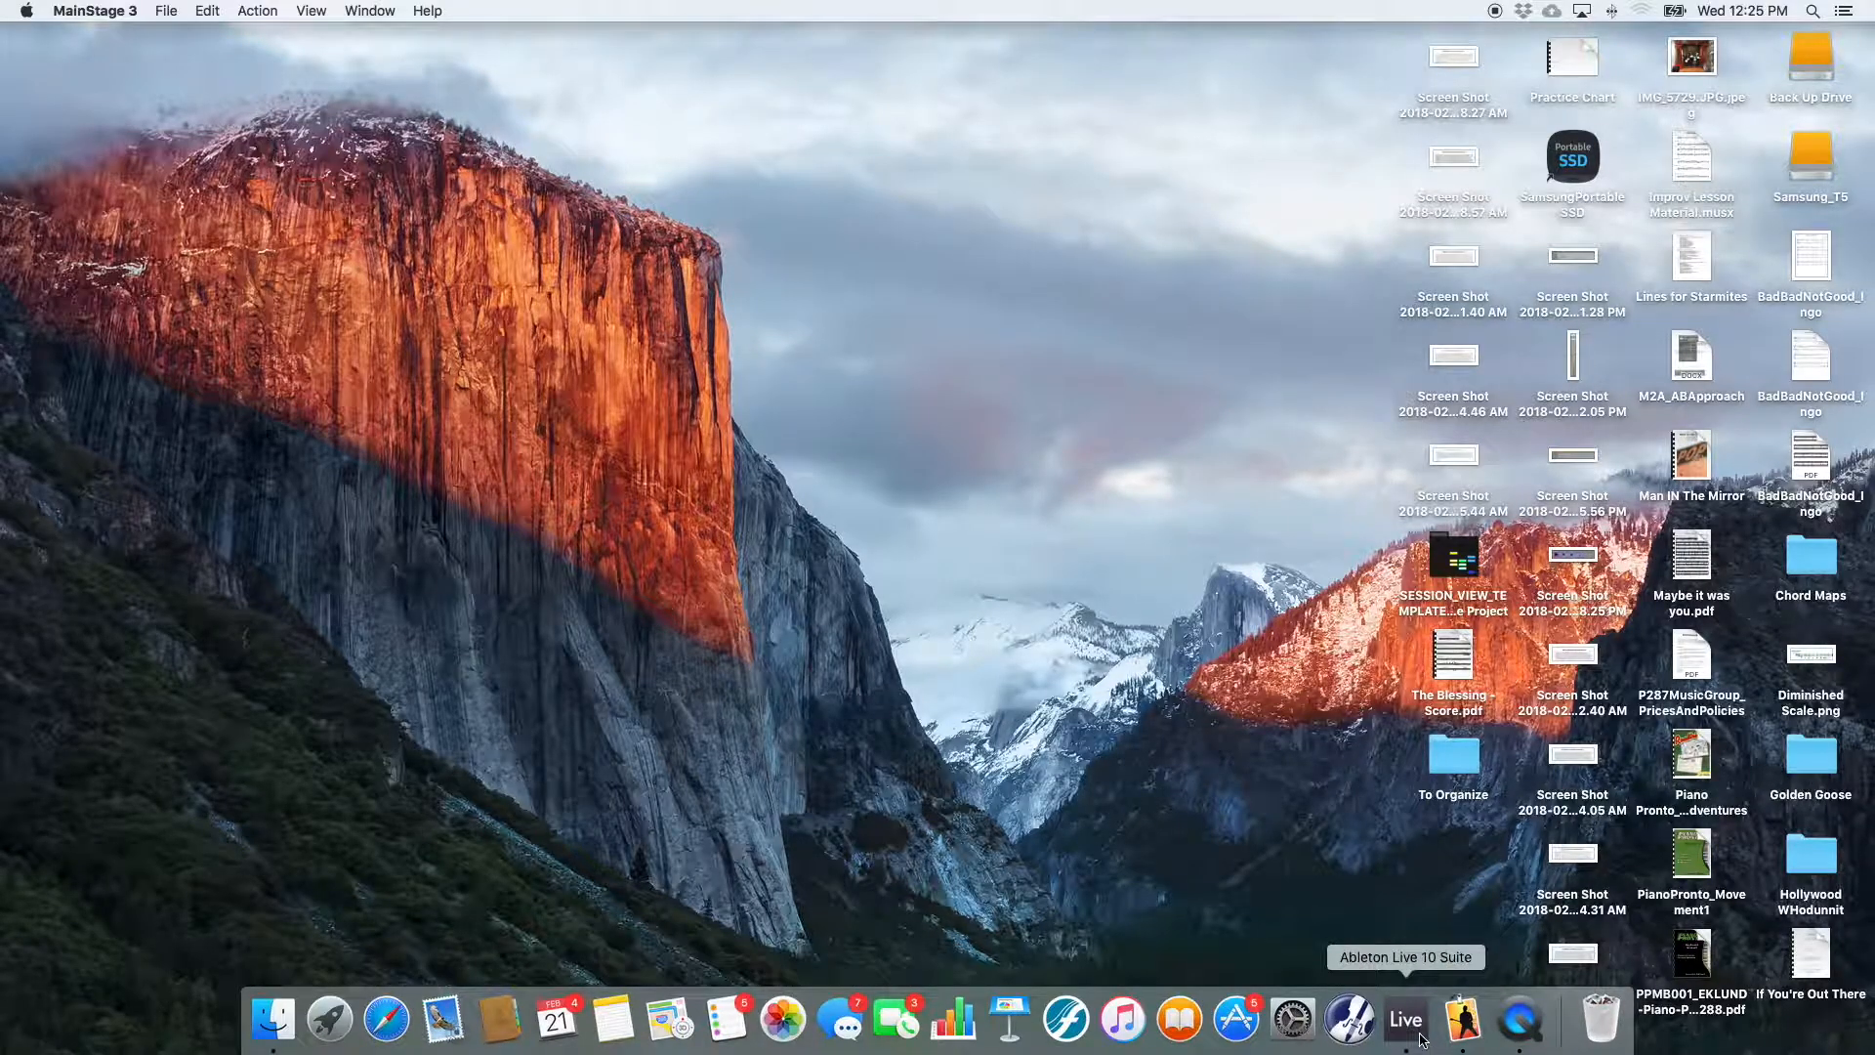
- Launch Ableton Live from the Dock
{"action": "left_click", "coordinate": [1407, 1019]}
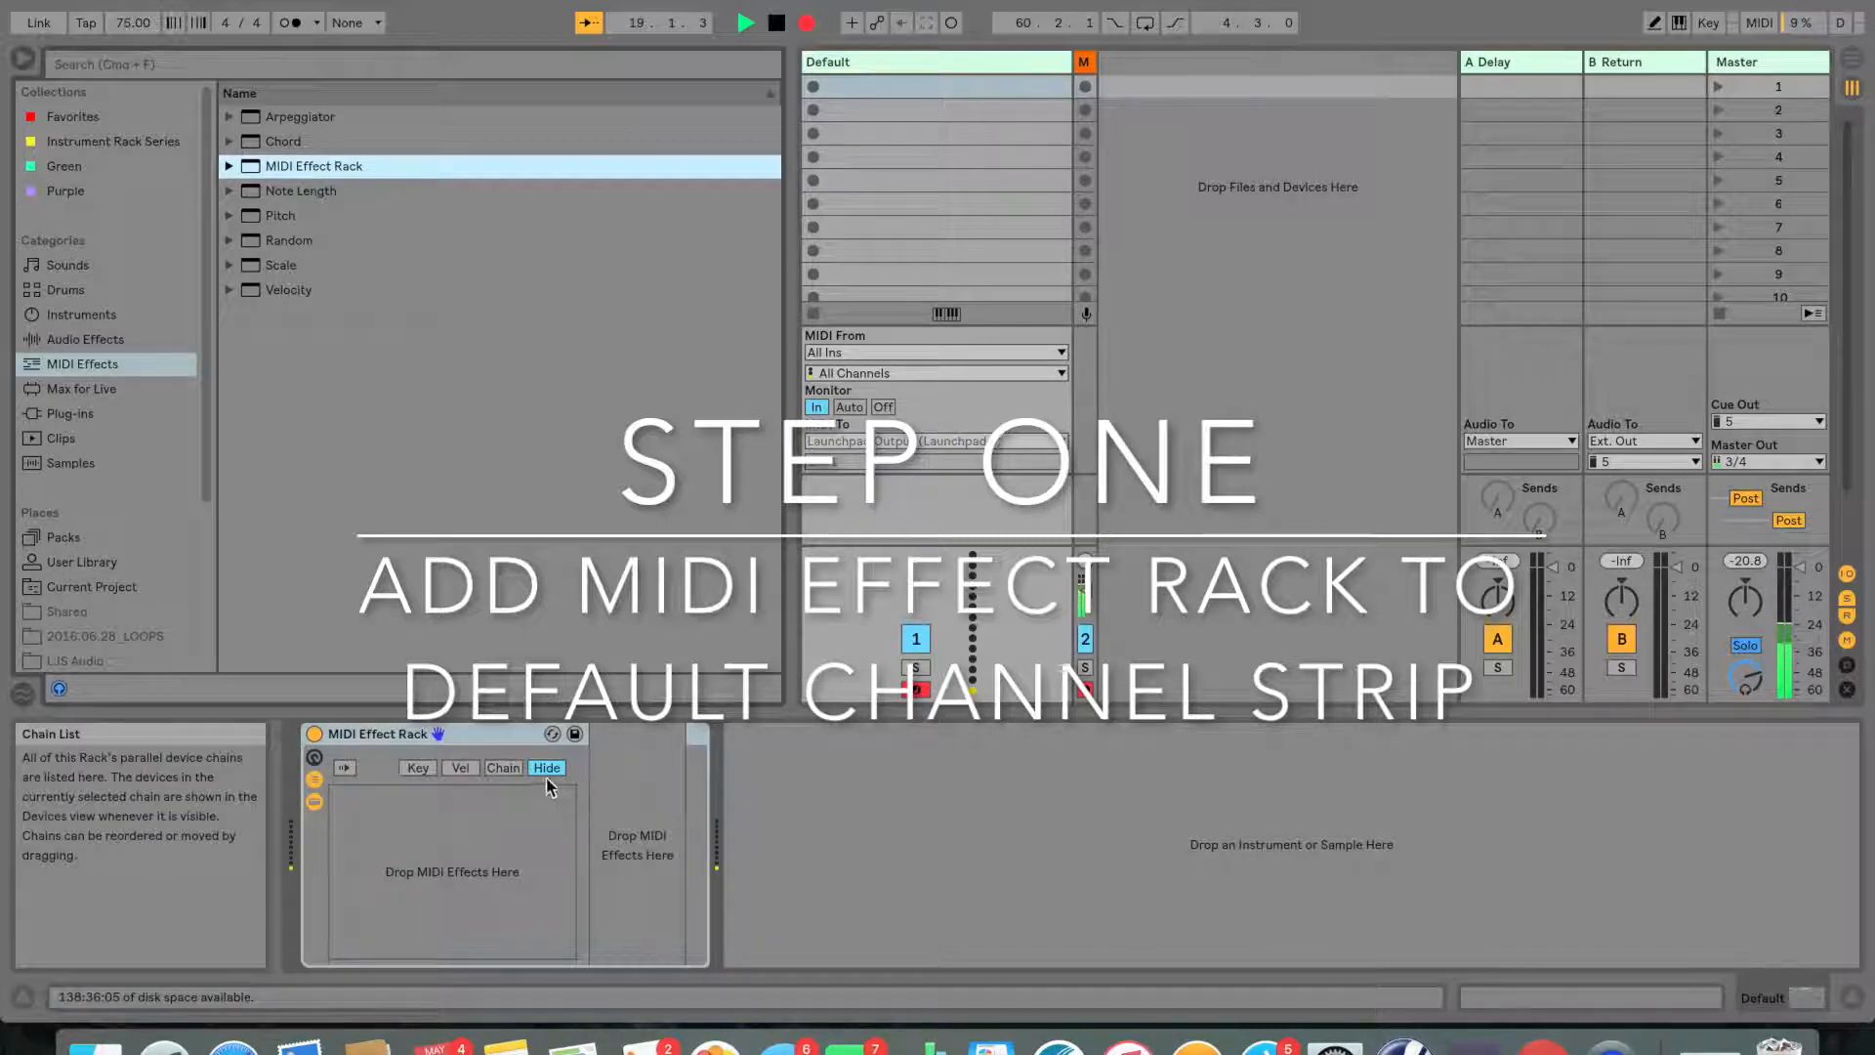
- Show the rack's Key zone editor and add a Chord device from the browser
{"action": "left_click", "coordinate": [418, 768]}
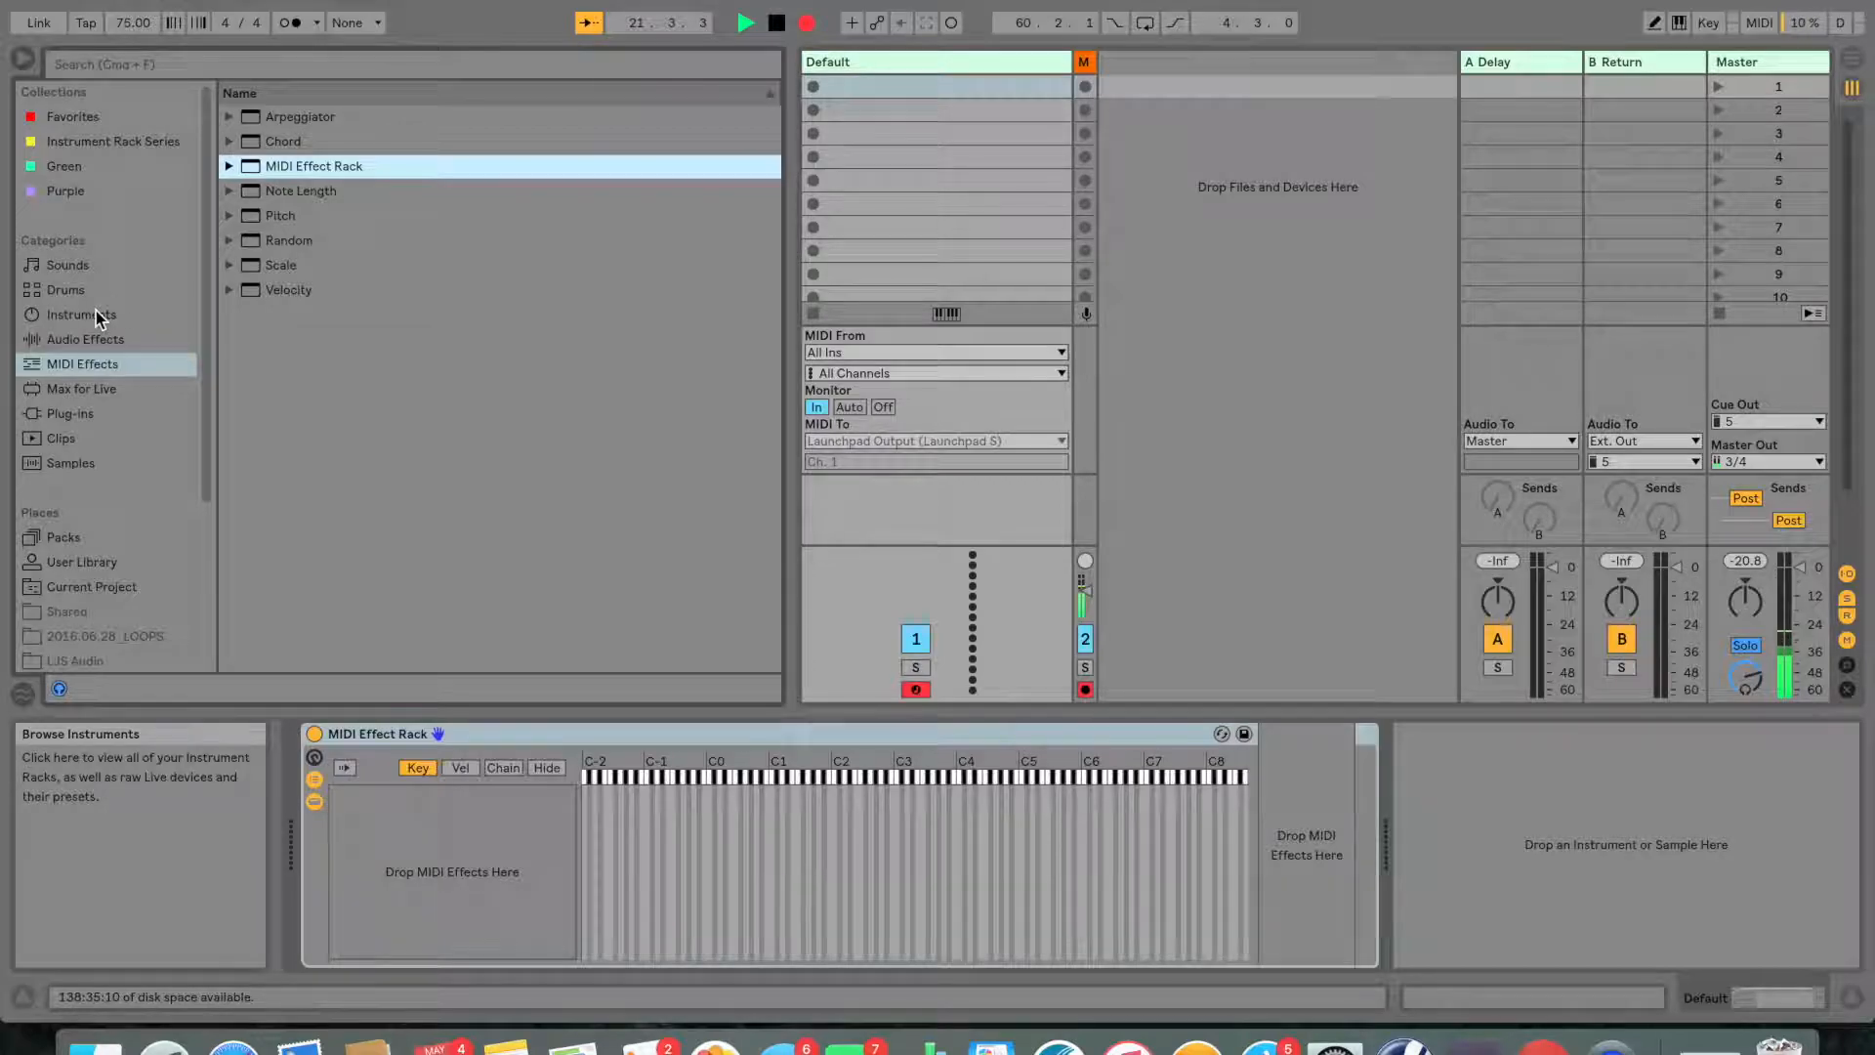
{"action": "left_click", "coordinate": [284, 141]}
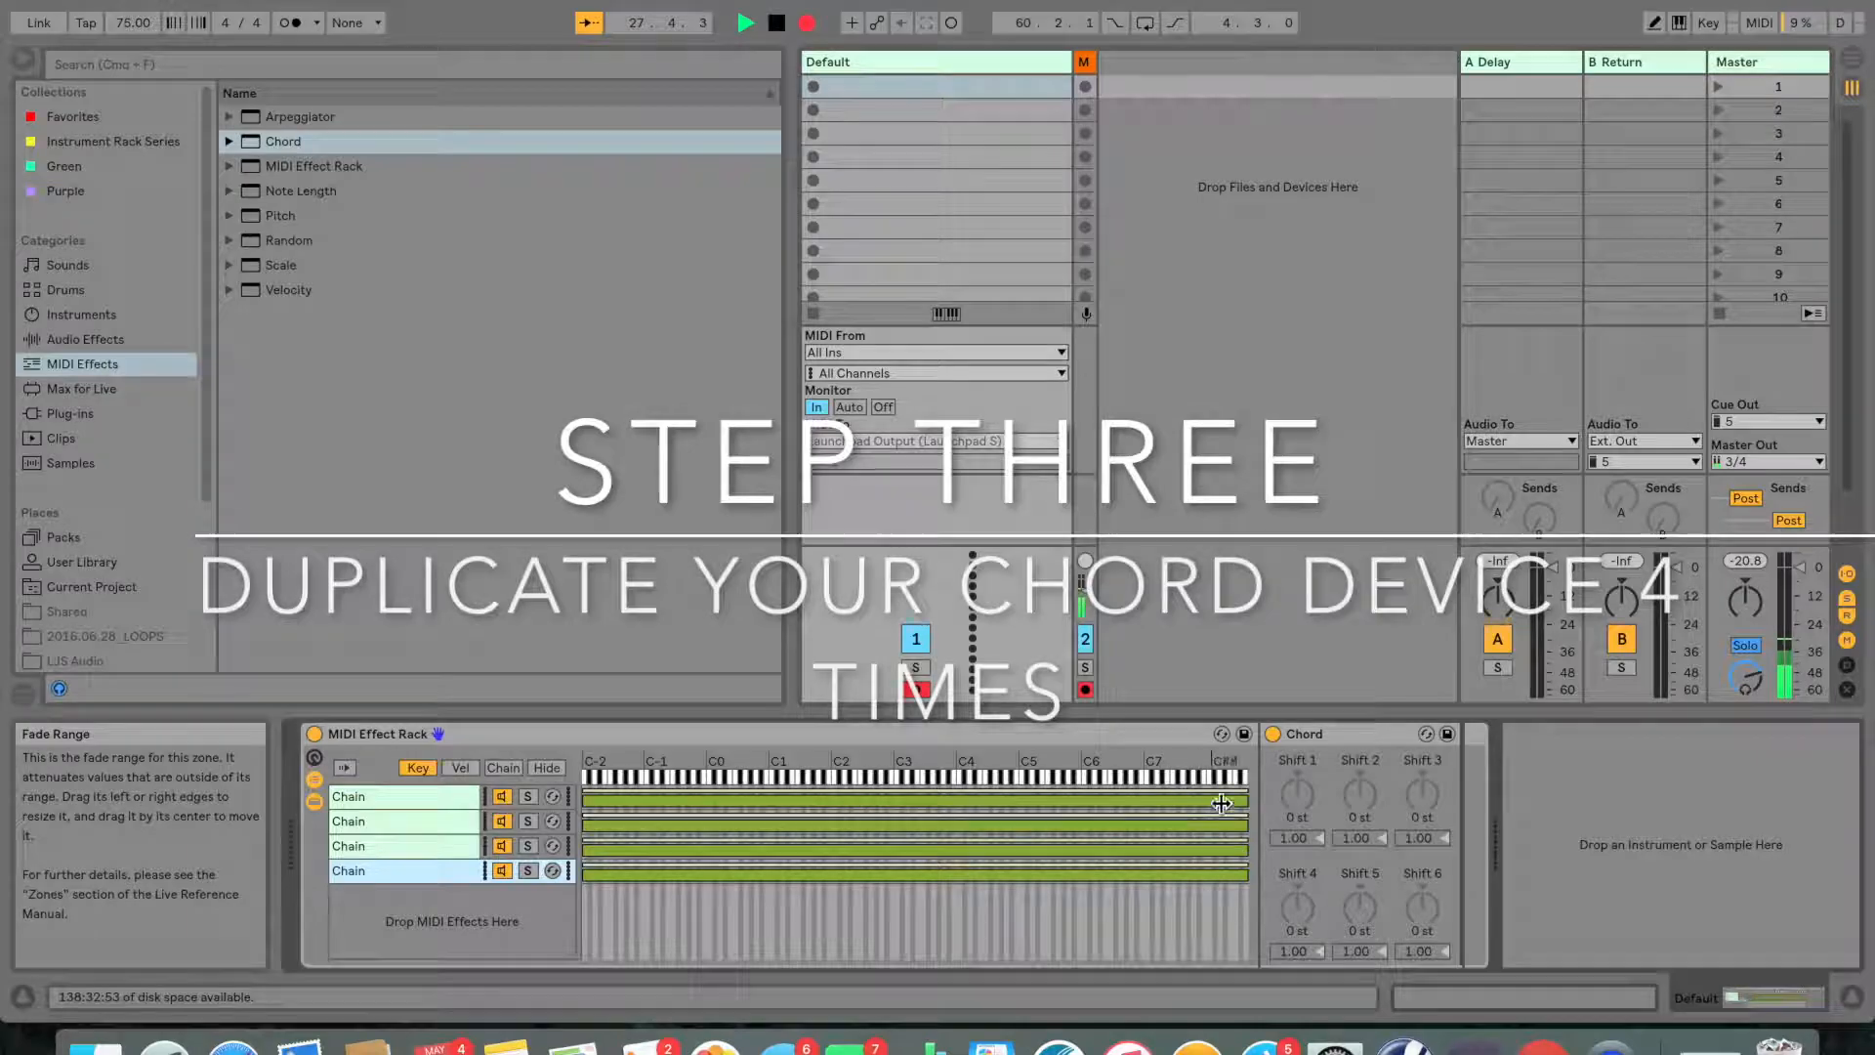
- Select rack chains to rename them 6, 4, 1 and 5
{"action": "left_click", "coordinate": [410, 797]}
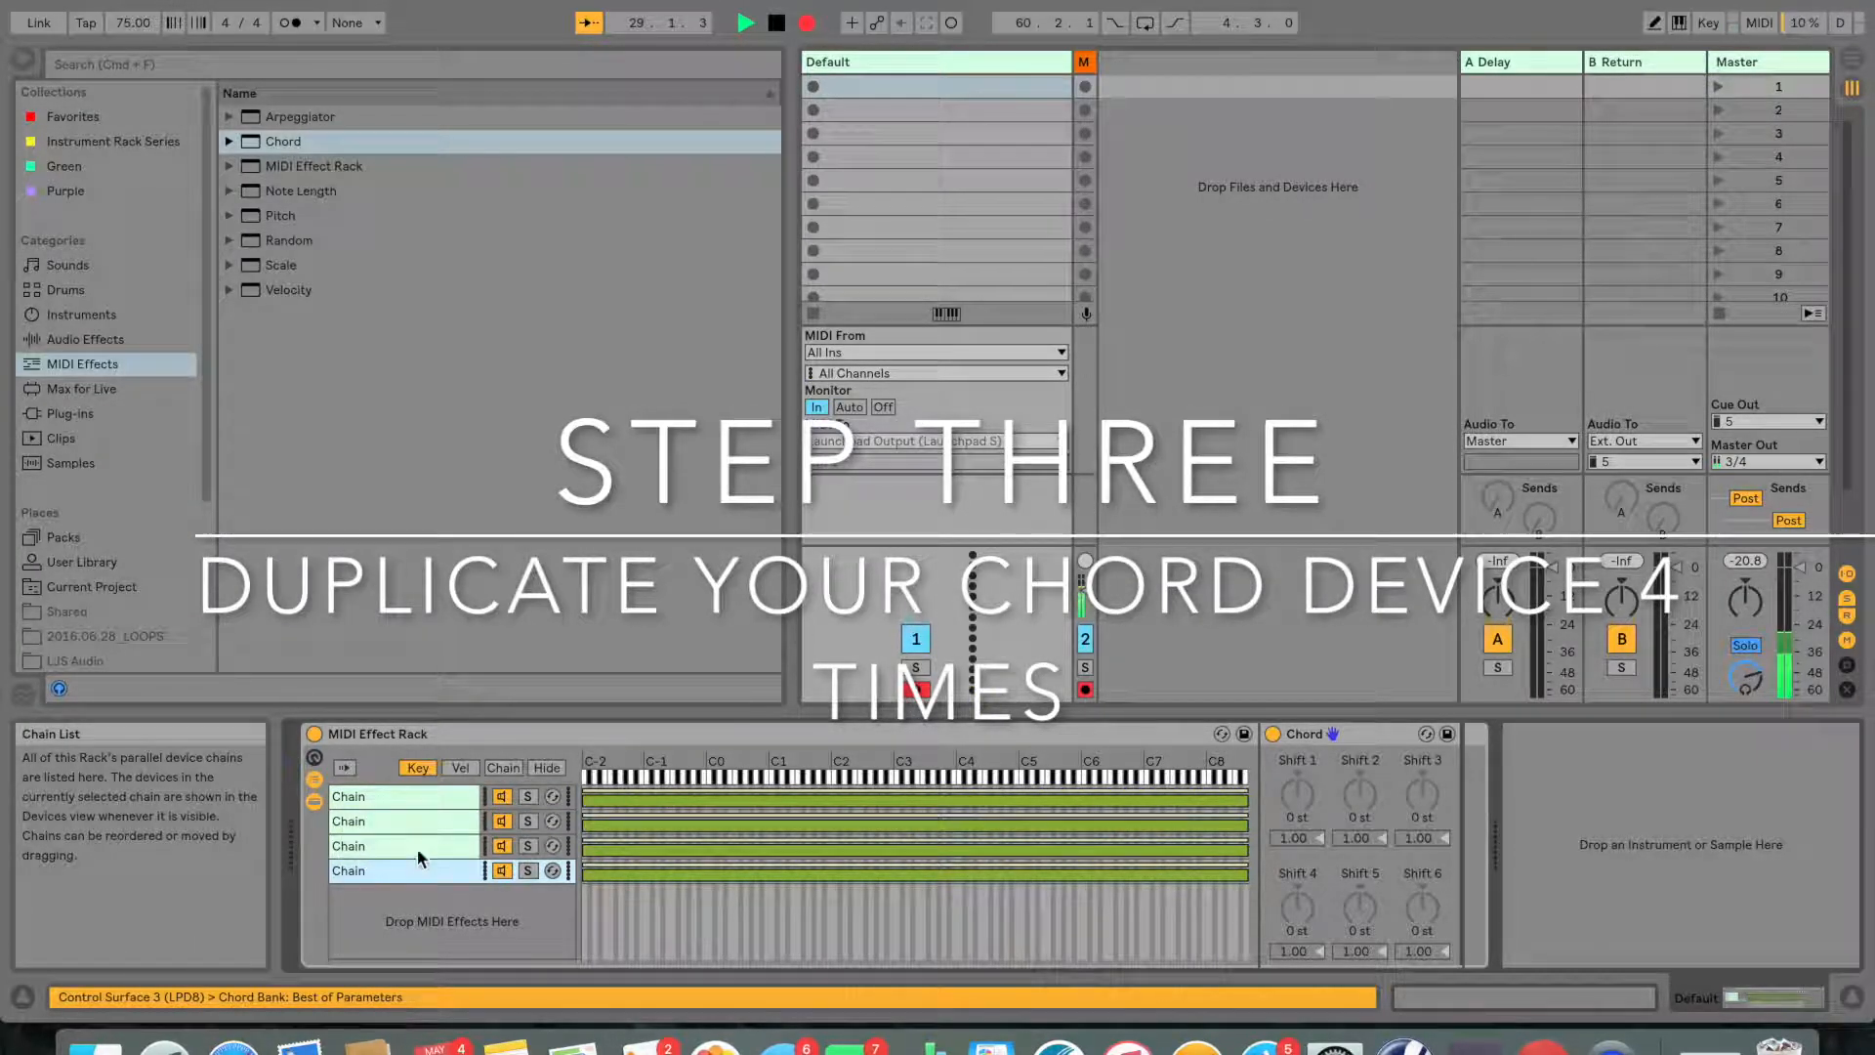
{"action": "left_click", "coordinate": [391, 797]}
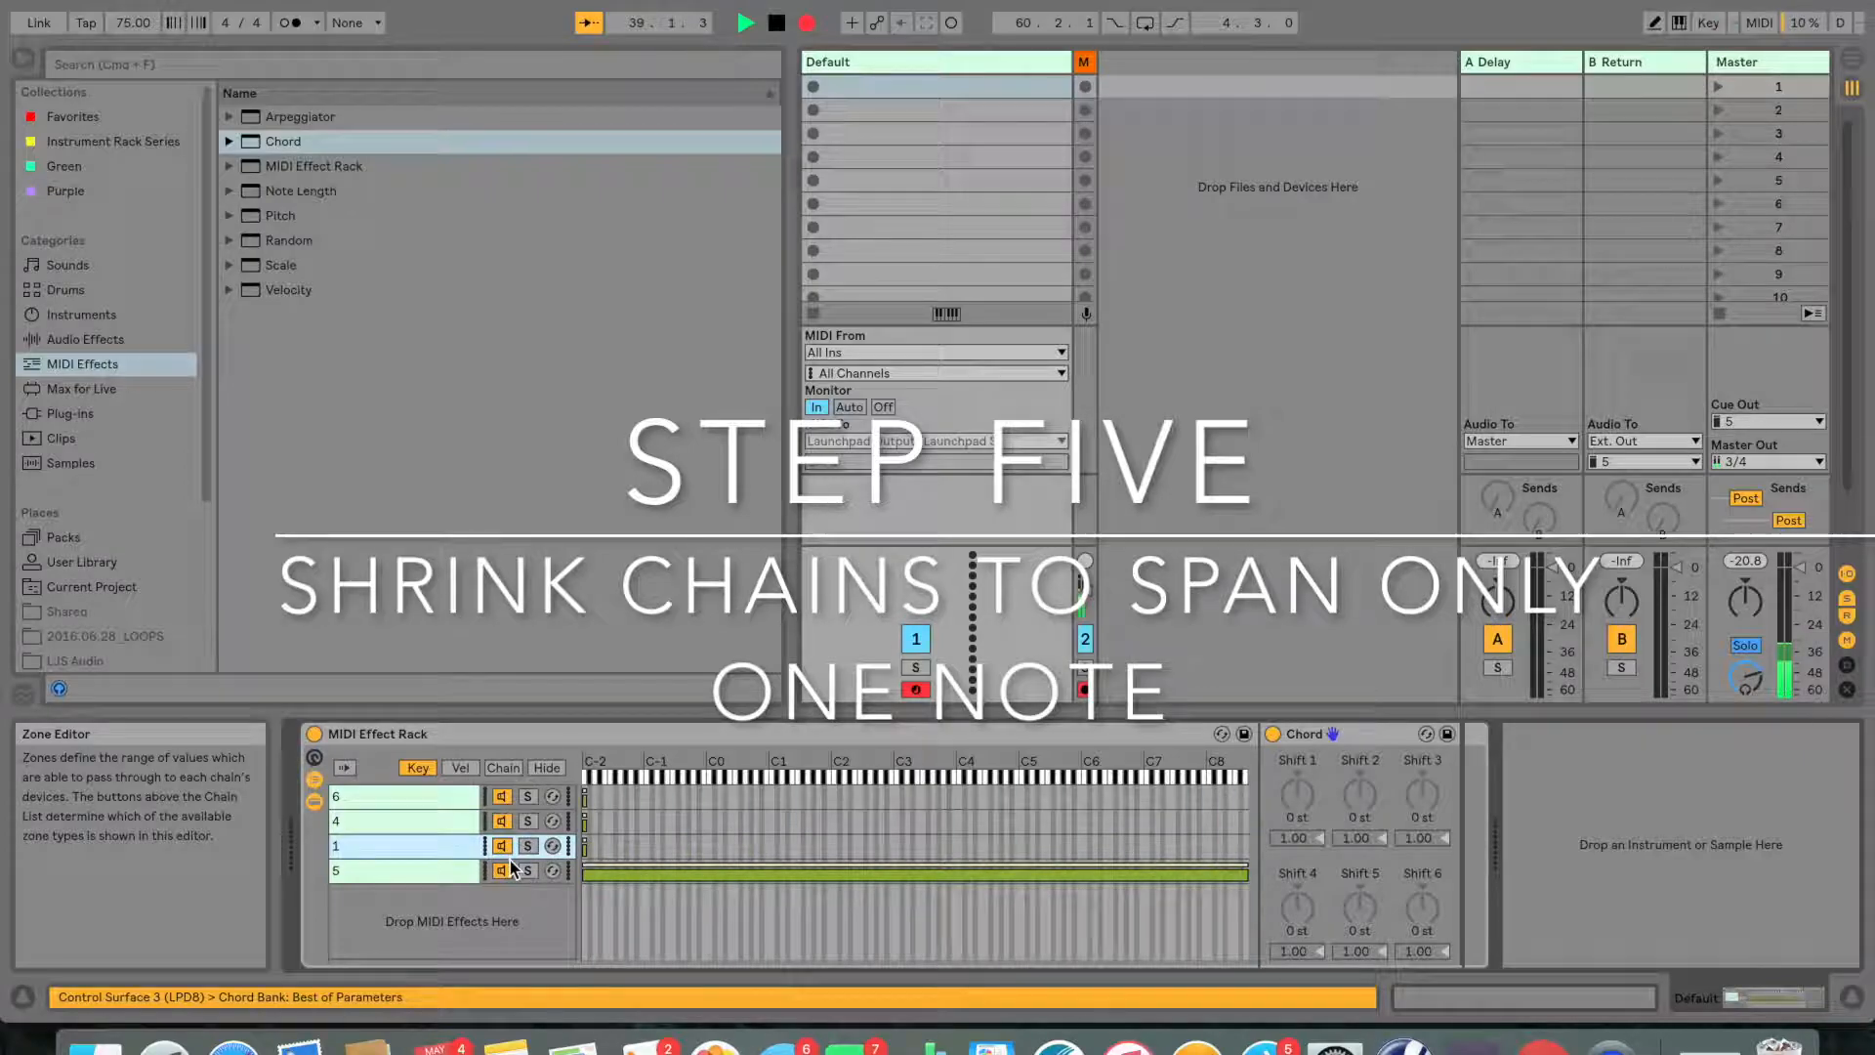
- Shrink chain 5's key zone to one note and place it on its trigger key near C1
{"action": "left_click_drag", "start_coordinate": [1245, 871], "coordinate": [586, 872]}
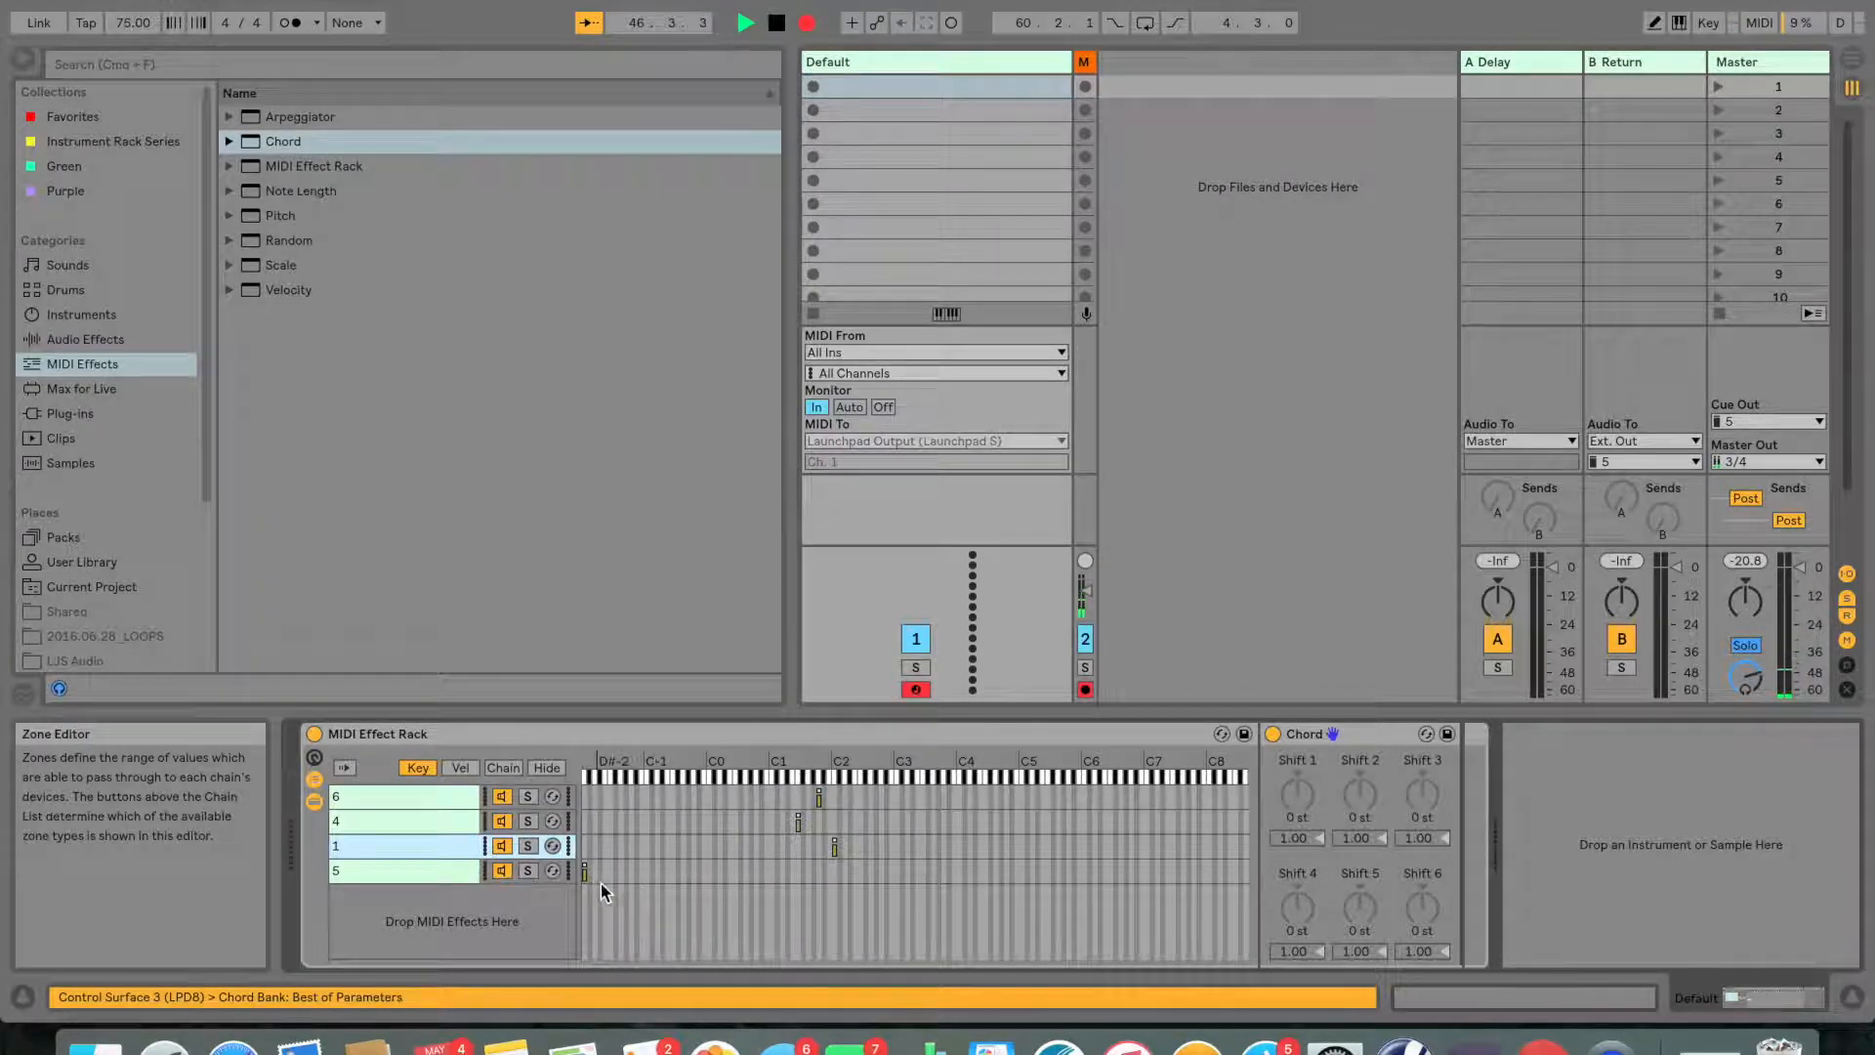
{"action": "left_click_drag", "start_coordinate": [586, 871], "coordinate": [801, 879]}
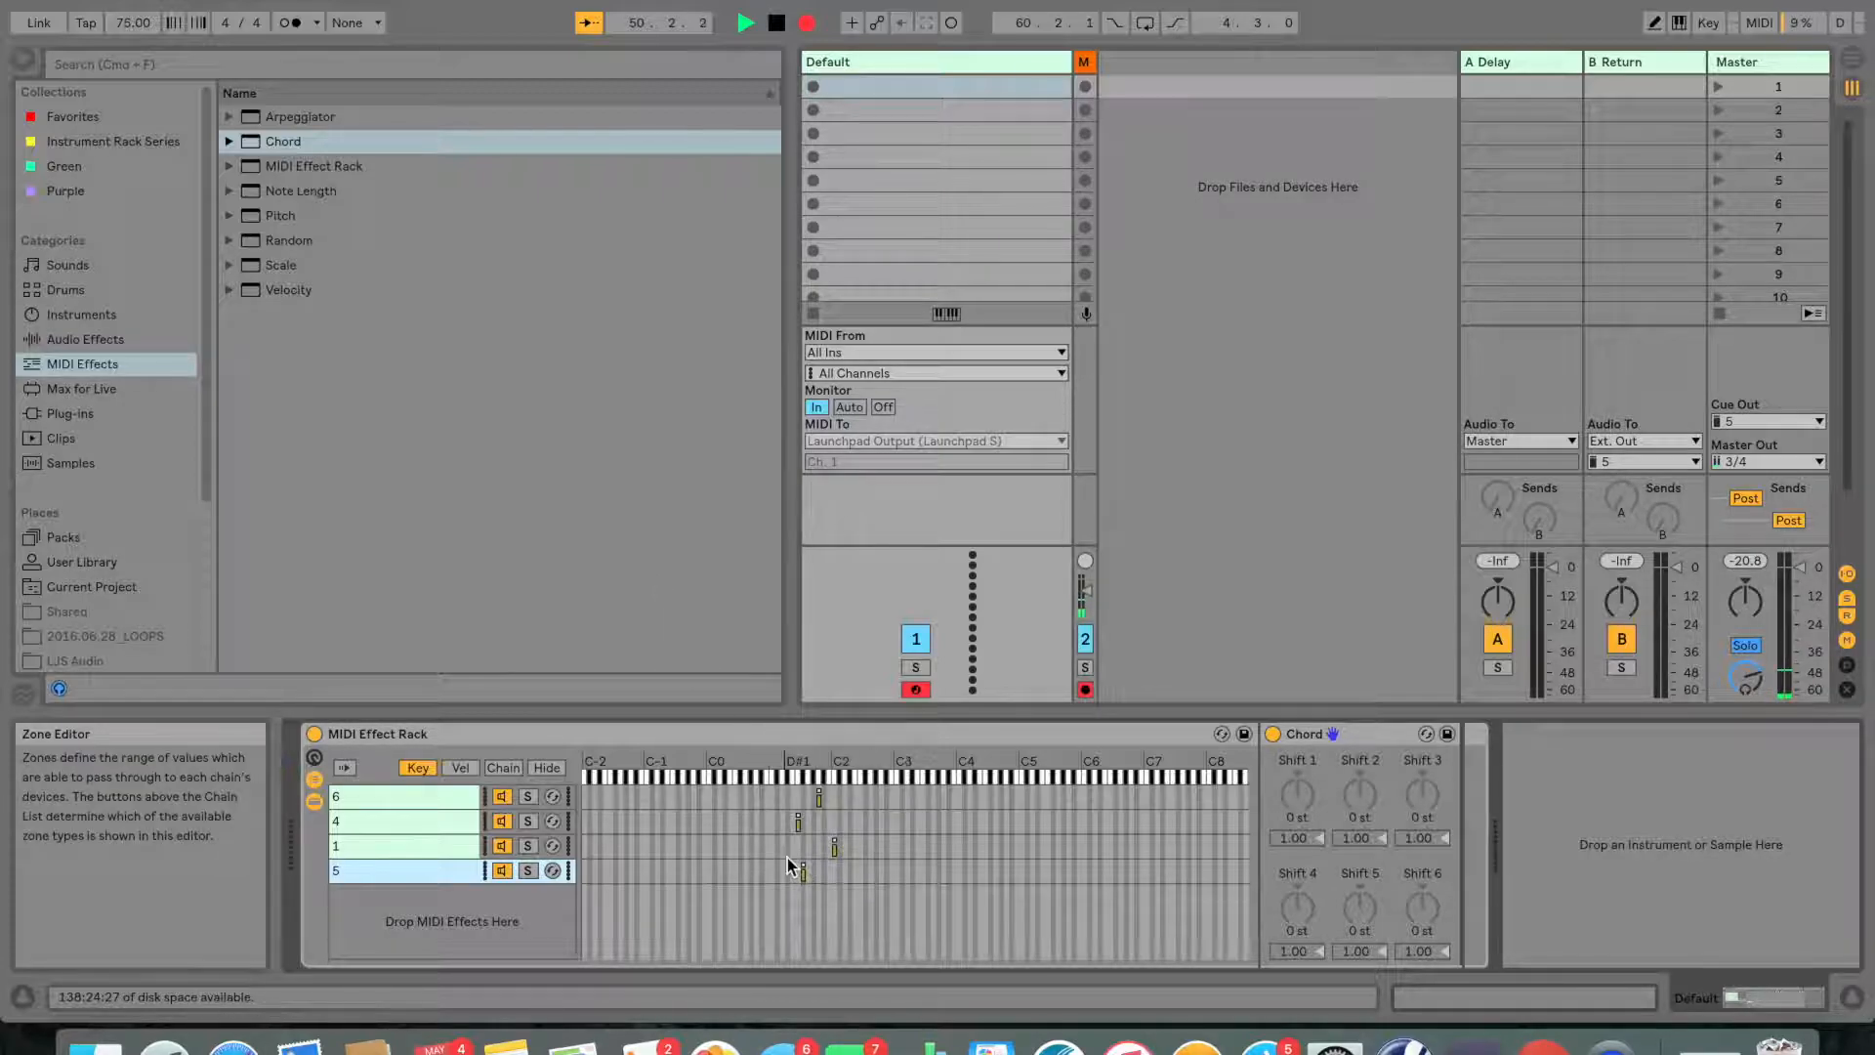
{"action": "left_click_drag", "start_coordinate": [797, 869], "coordinate": [809, 870]}
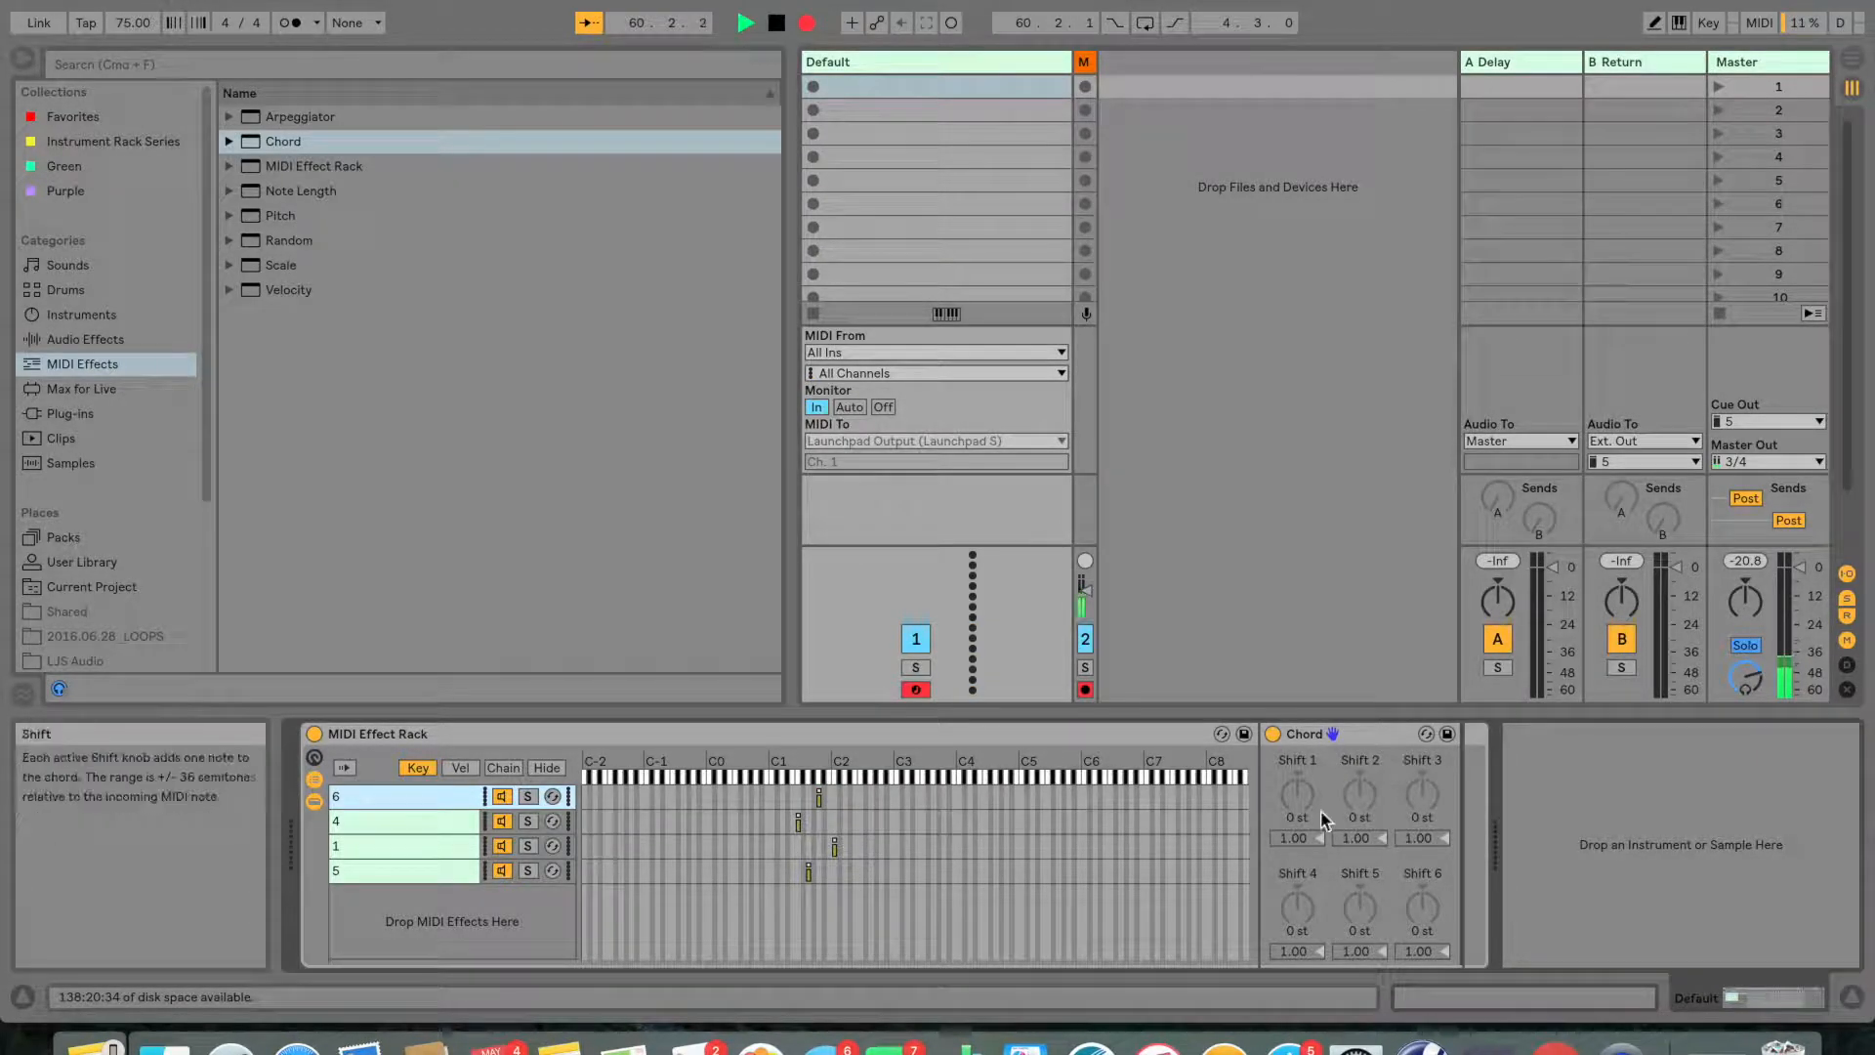
- Raise chain 6's Shift 1 knob to add a chord note above the trigger pitch
{"action": "left_click_drag", "start_coordinate": [1297, 795], "coordinate": [1297, 772]}
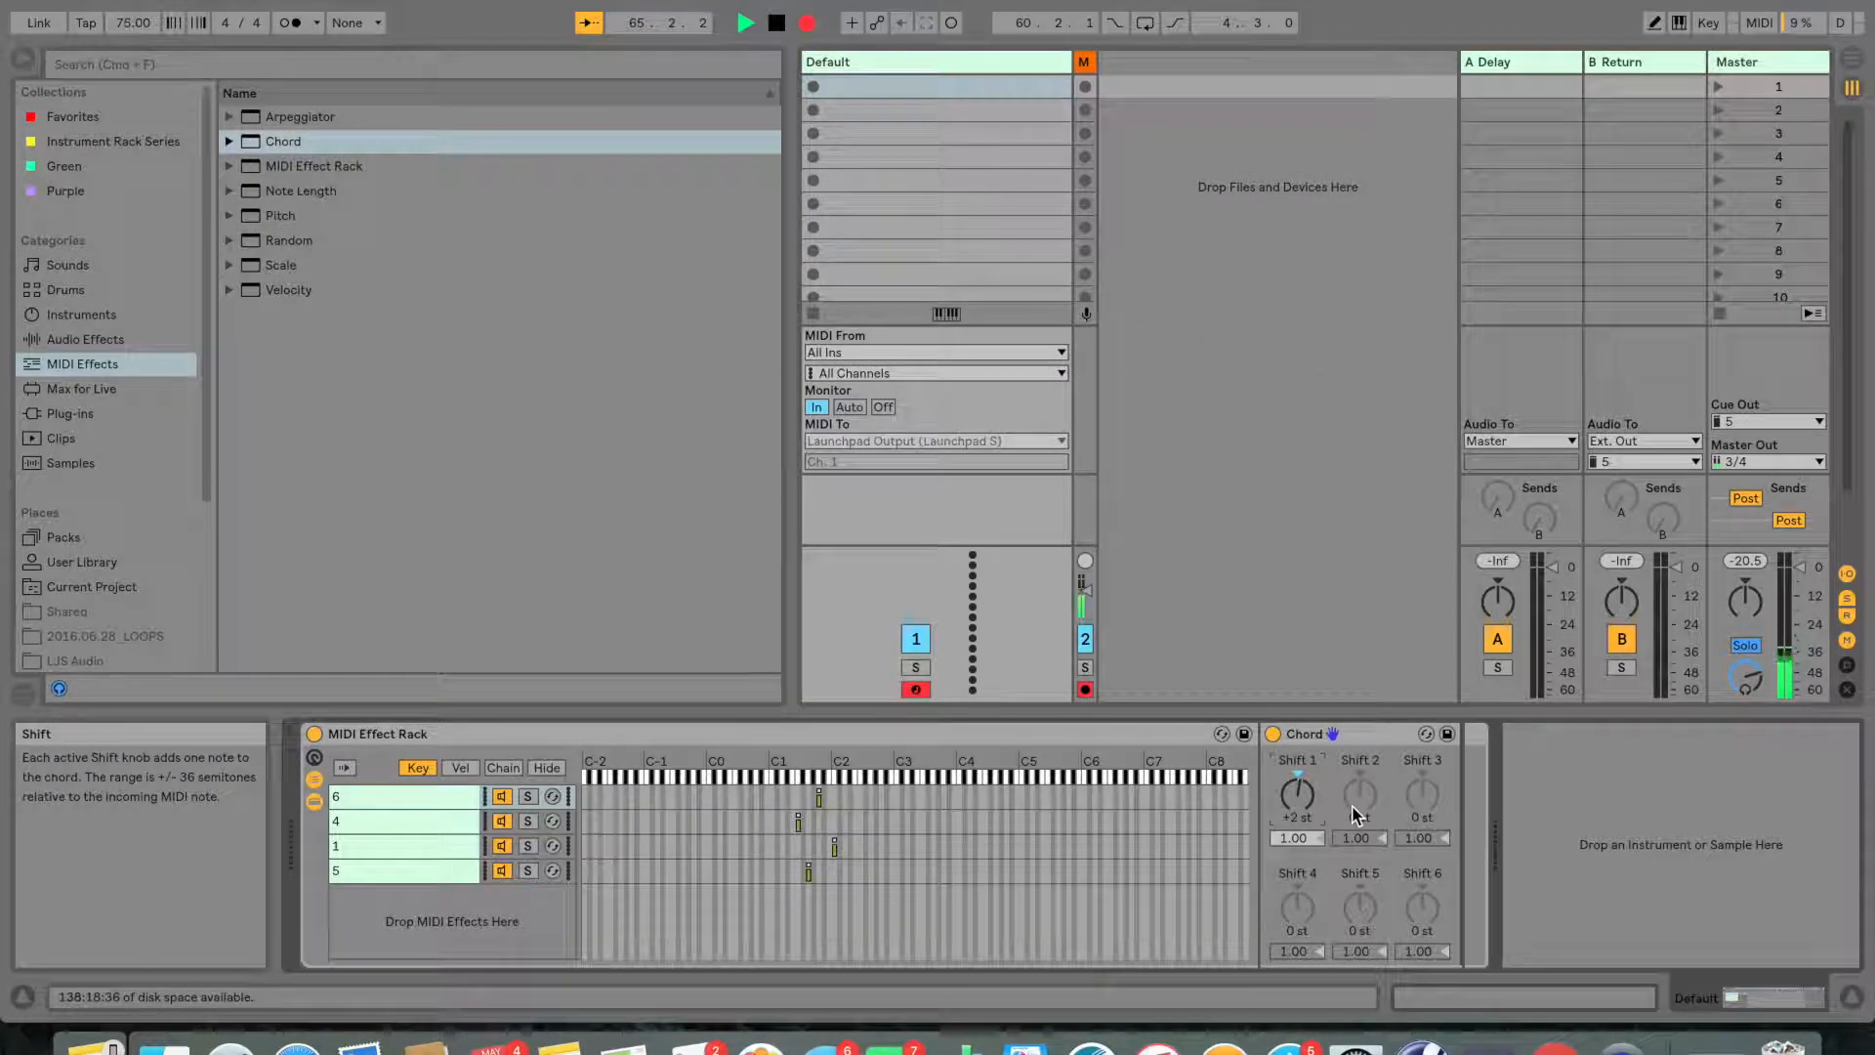
{"action": "left_click_drag", "start_coordinate": [1297, 796], "coordinate": [1297, 766]}
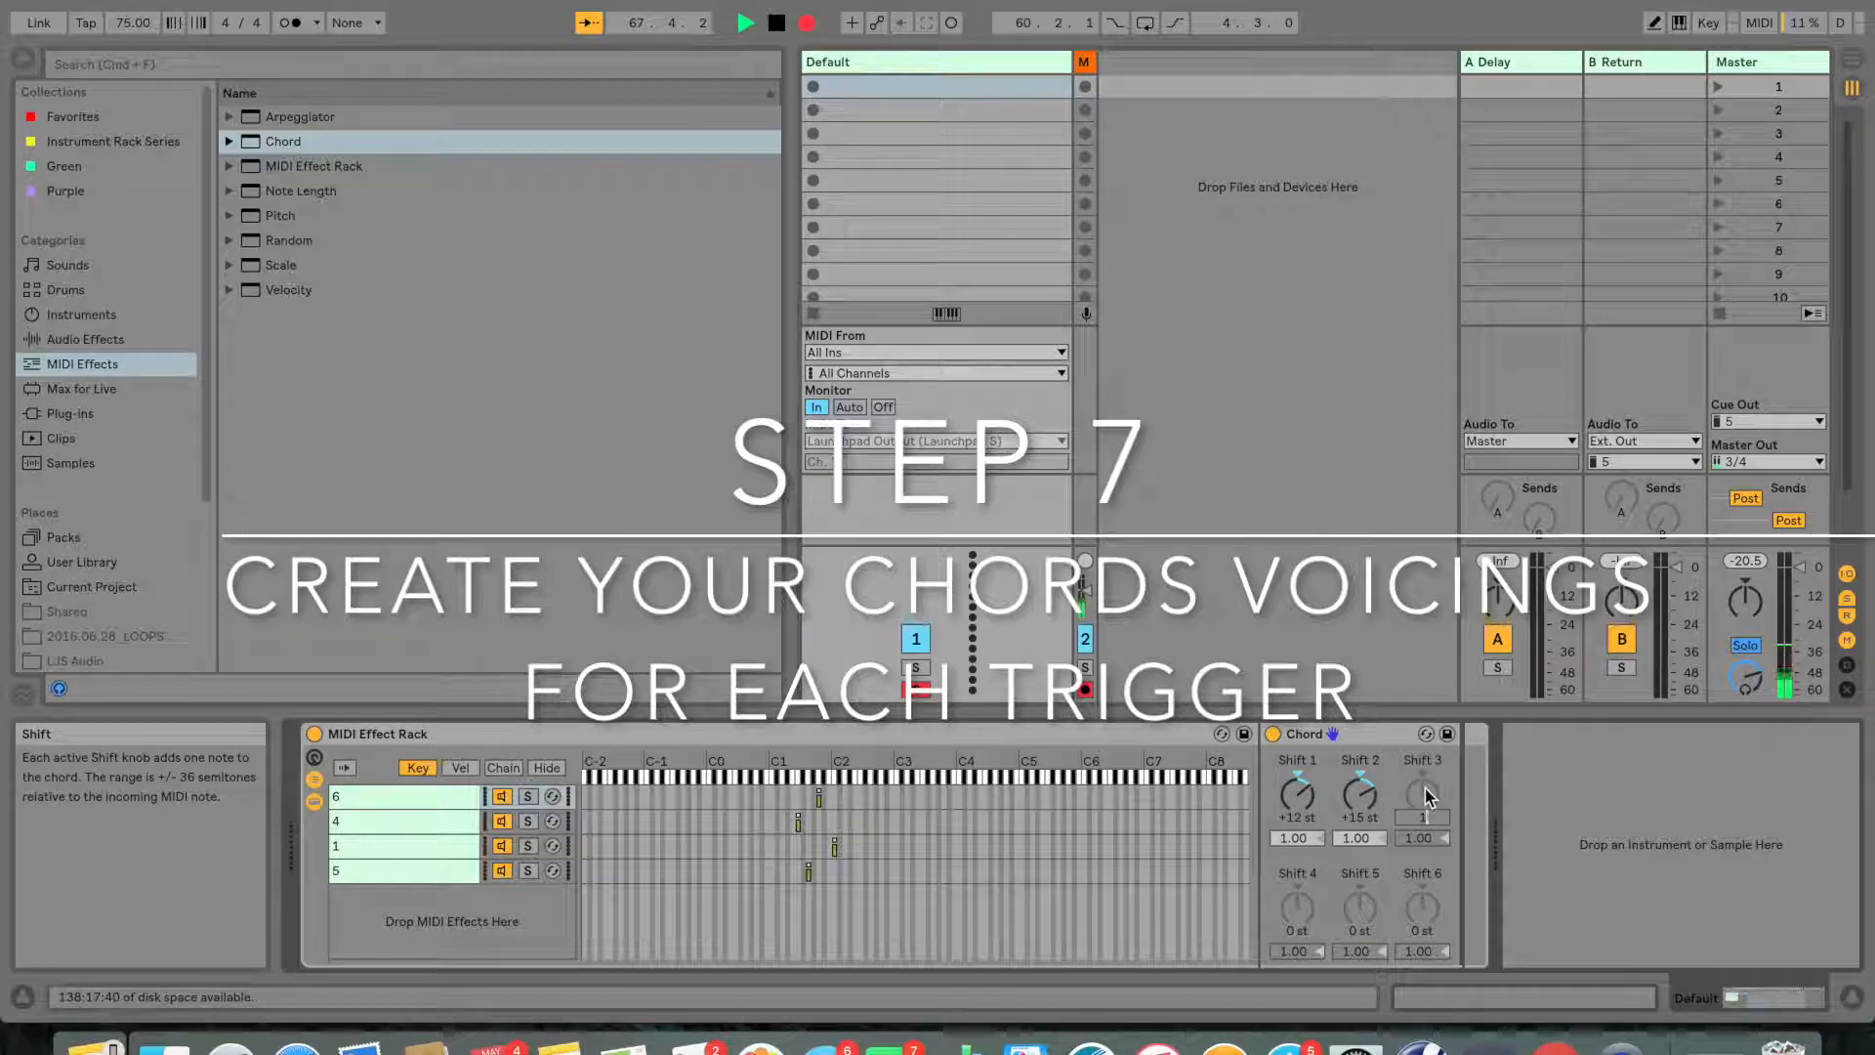
- Finish chain 6's stacked chord with second and third notes, then begin chain 4's first shift
{"action": "left_click_drag", "start_coordinate": [1422, 797], "coordinate": [1422, 766]}
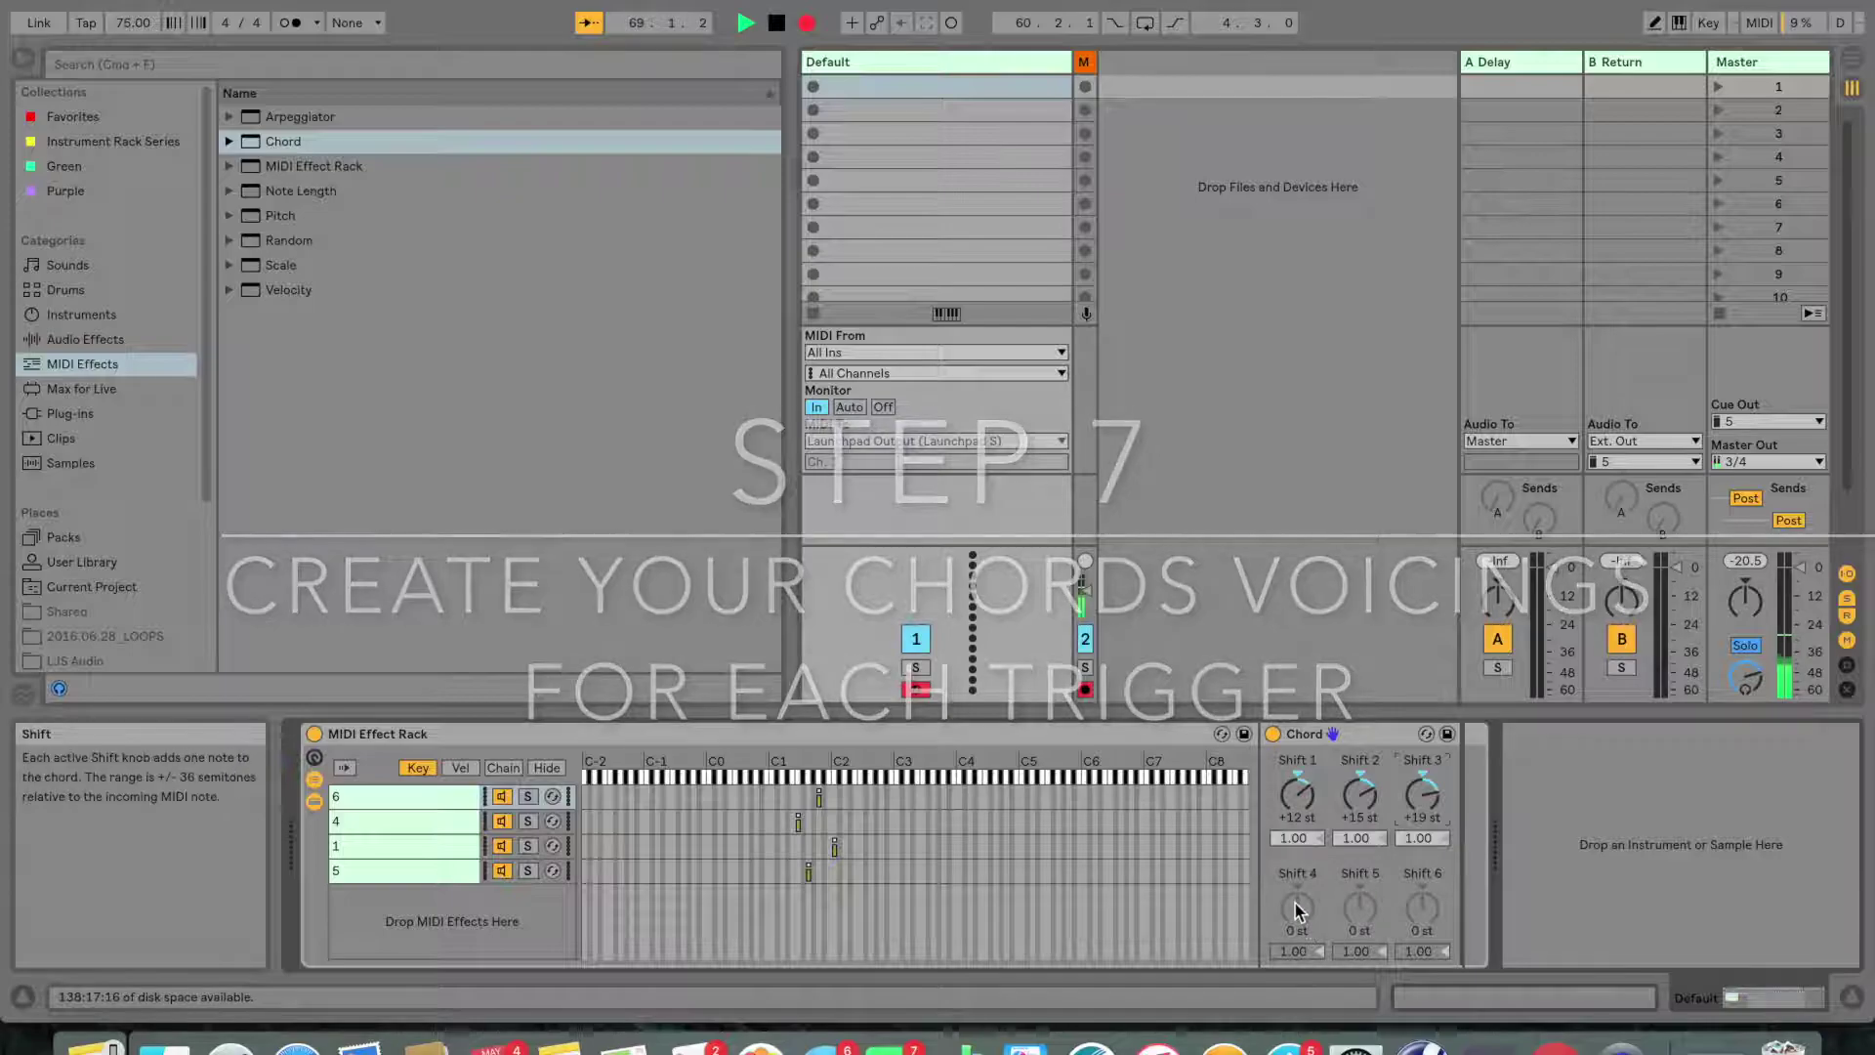
{"action": "left_click_drag", "start_coordinate": [1294, 909], "coordinate": [1293, 891]}
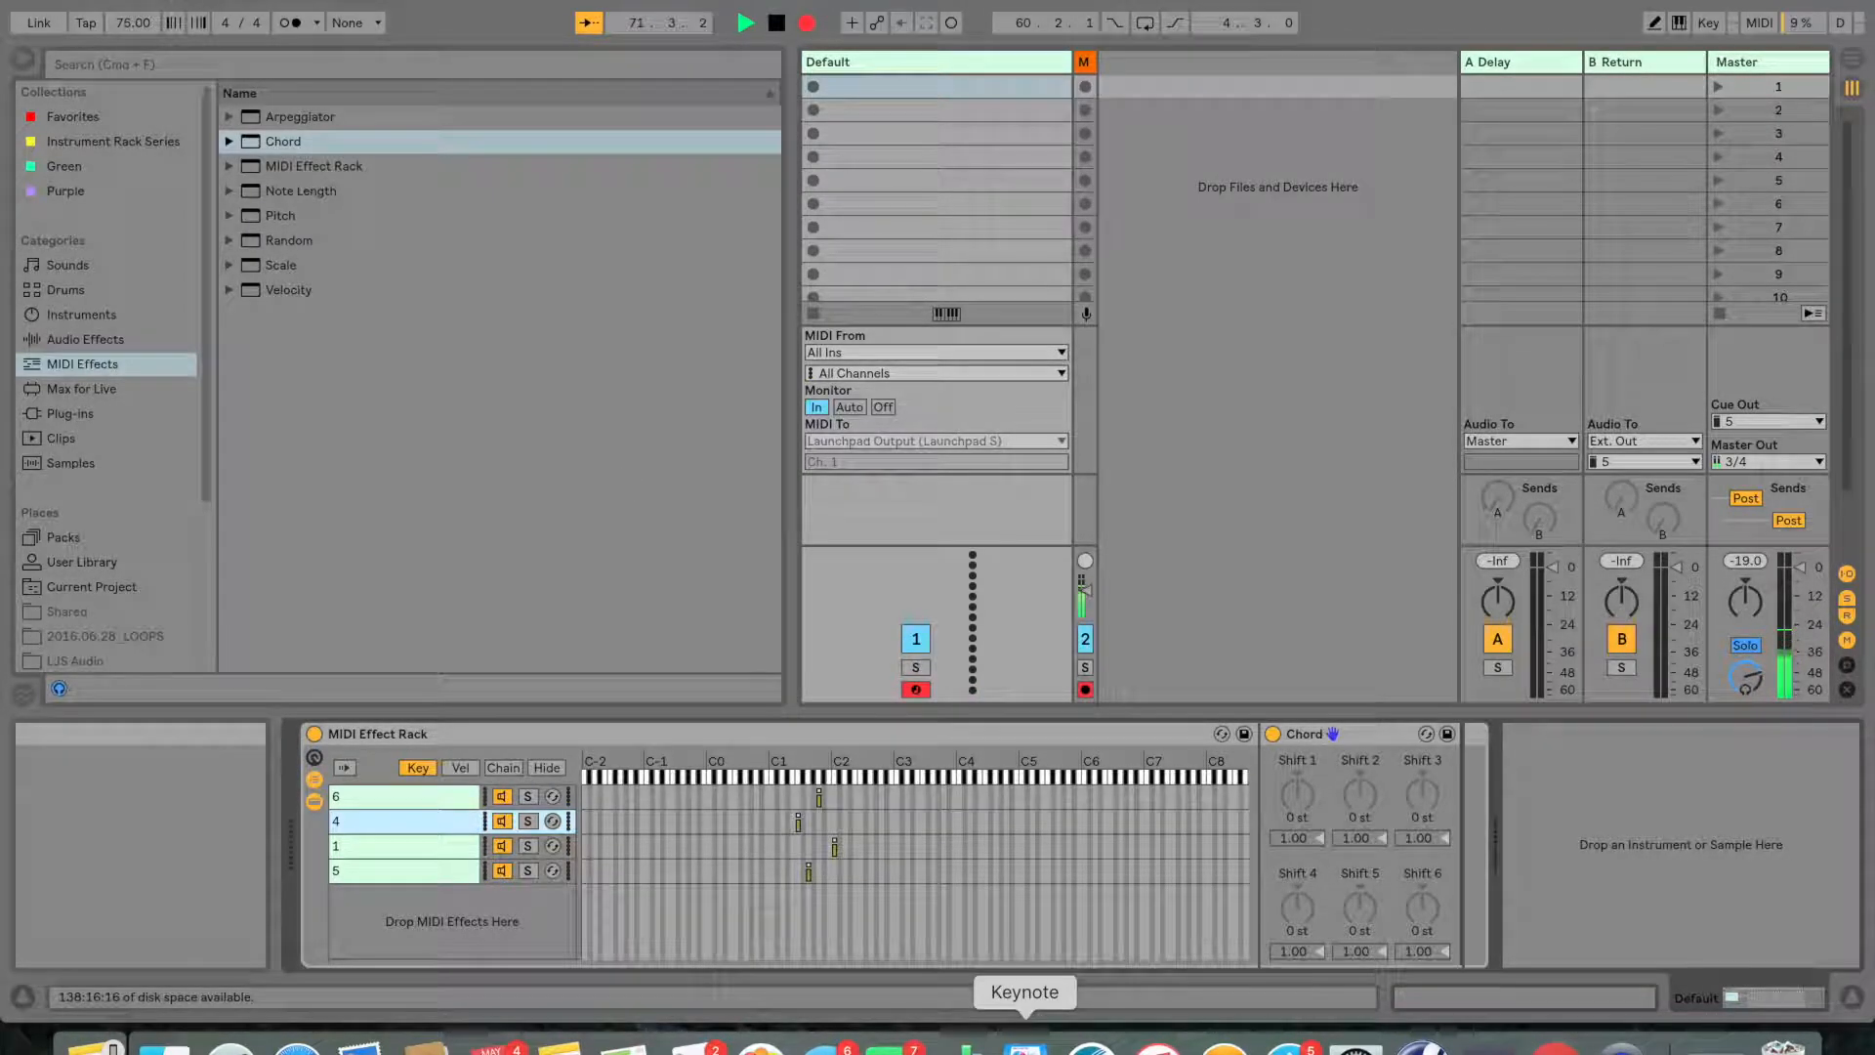
{"action": "mouse_move", "coordinate": [1333, 786]}
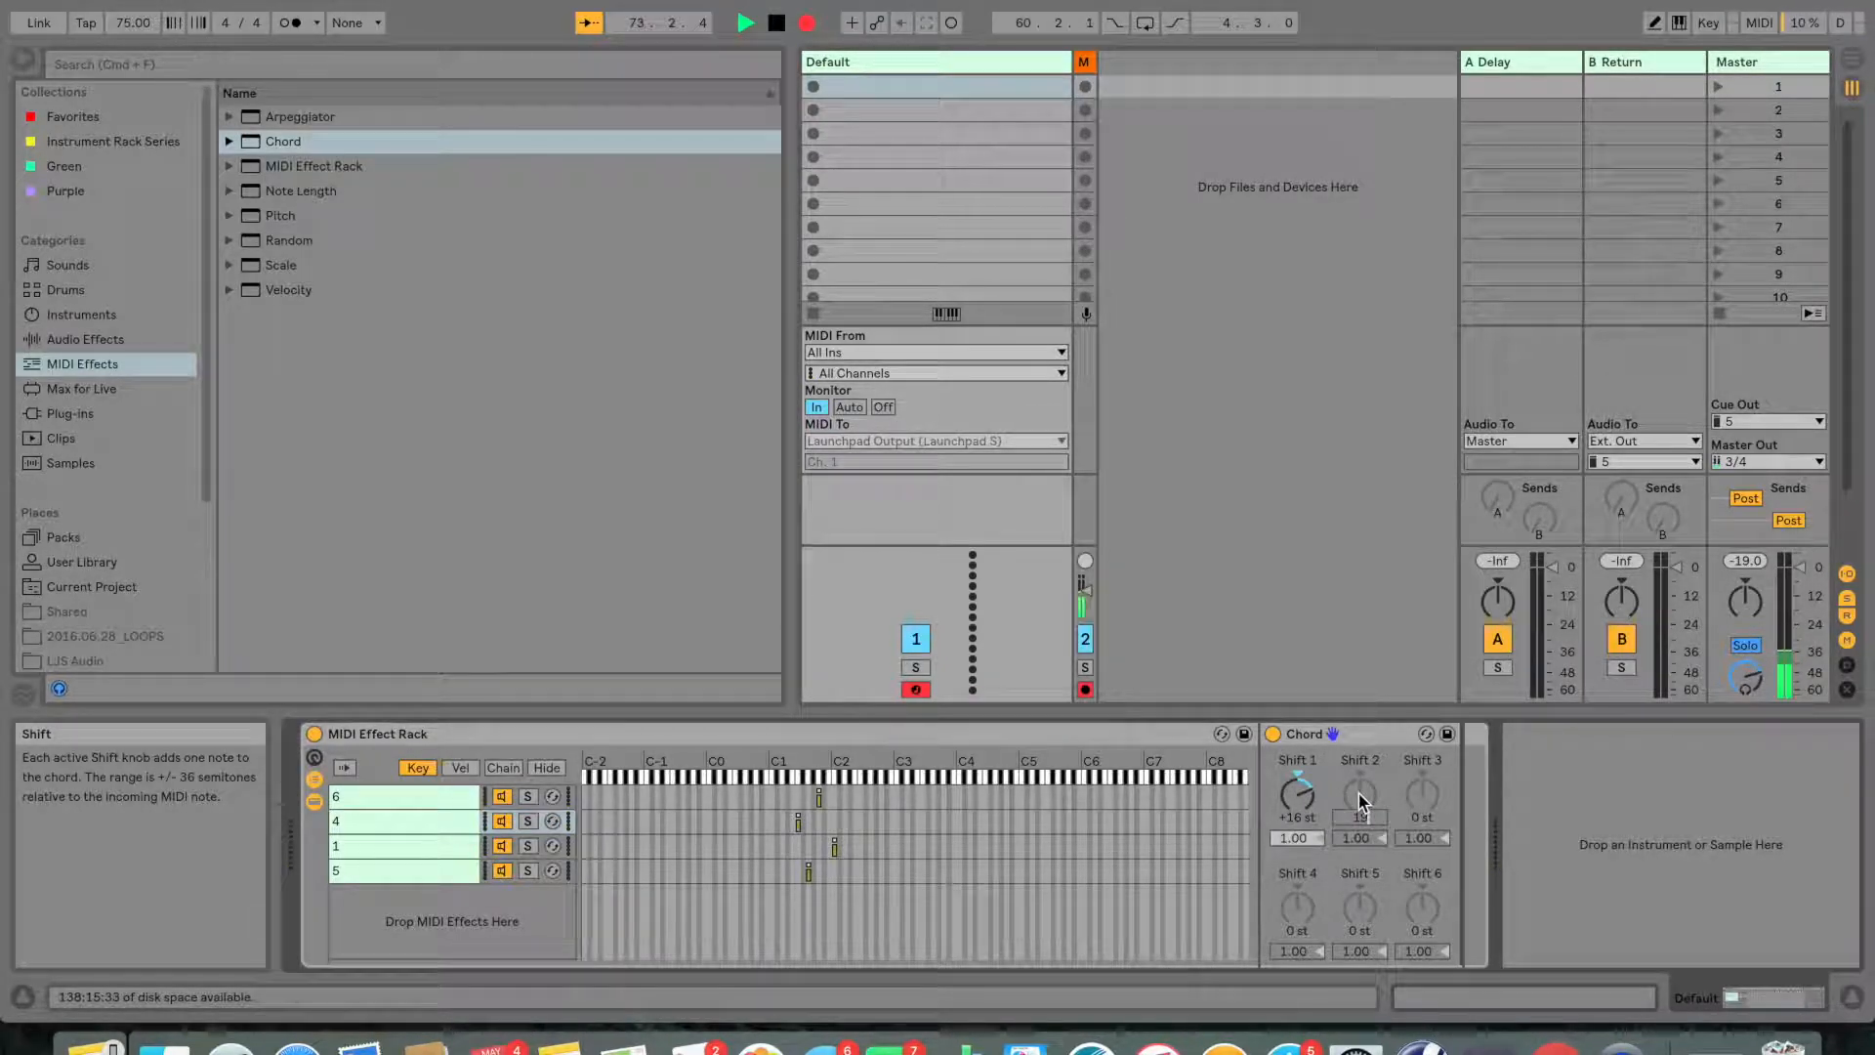
{"action": "left_click_drag", "start_coordinate": [1360, 795], "coordinate": [1360, 765]}
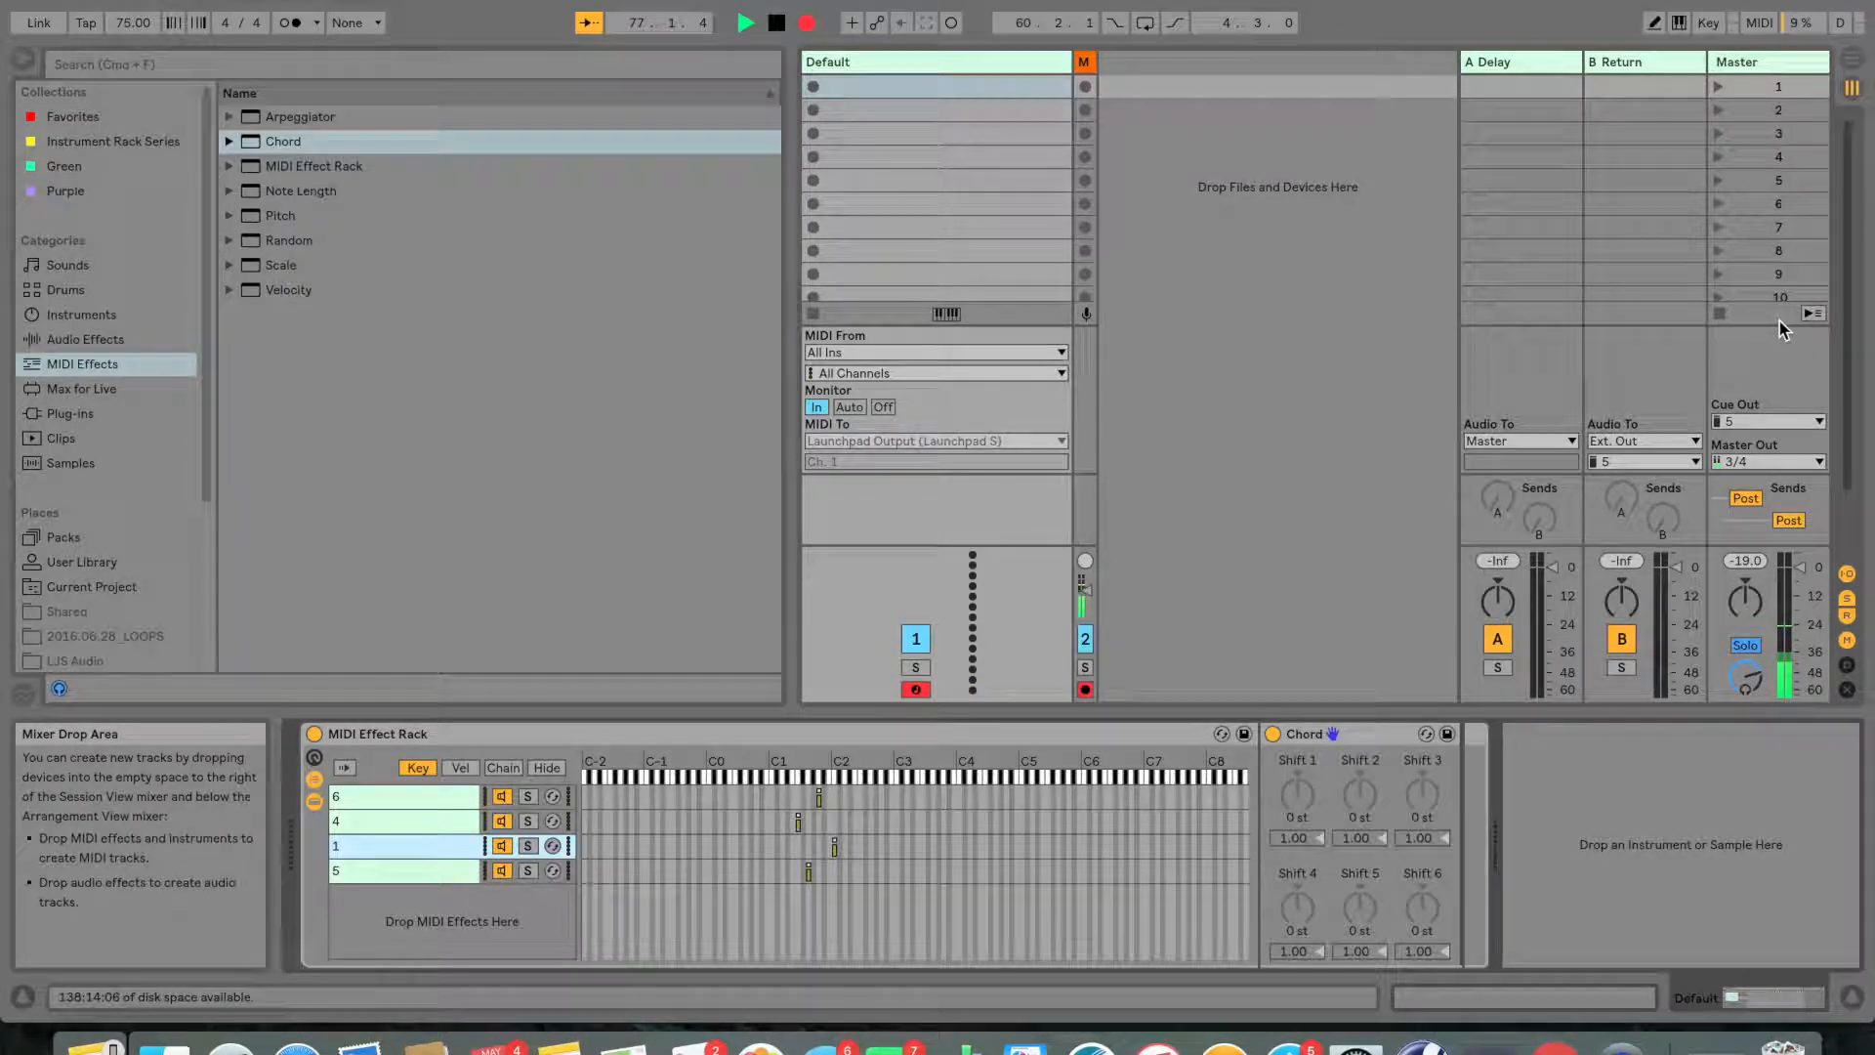
{"action": "mouse_move", "coordinate": [1295, 809]}
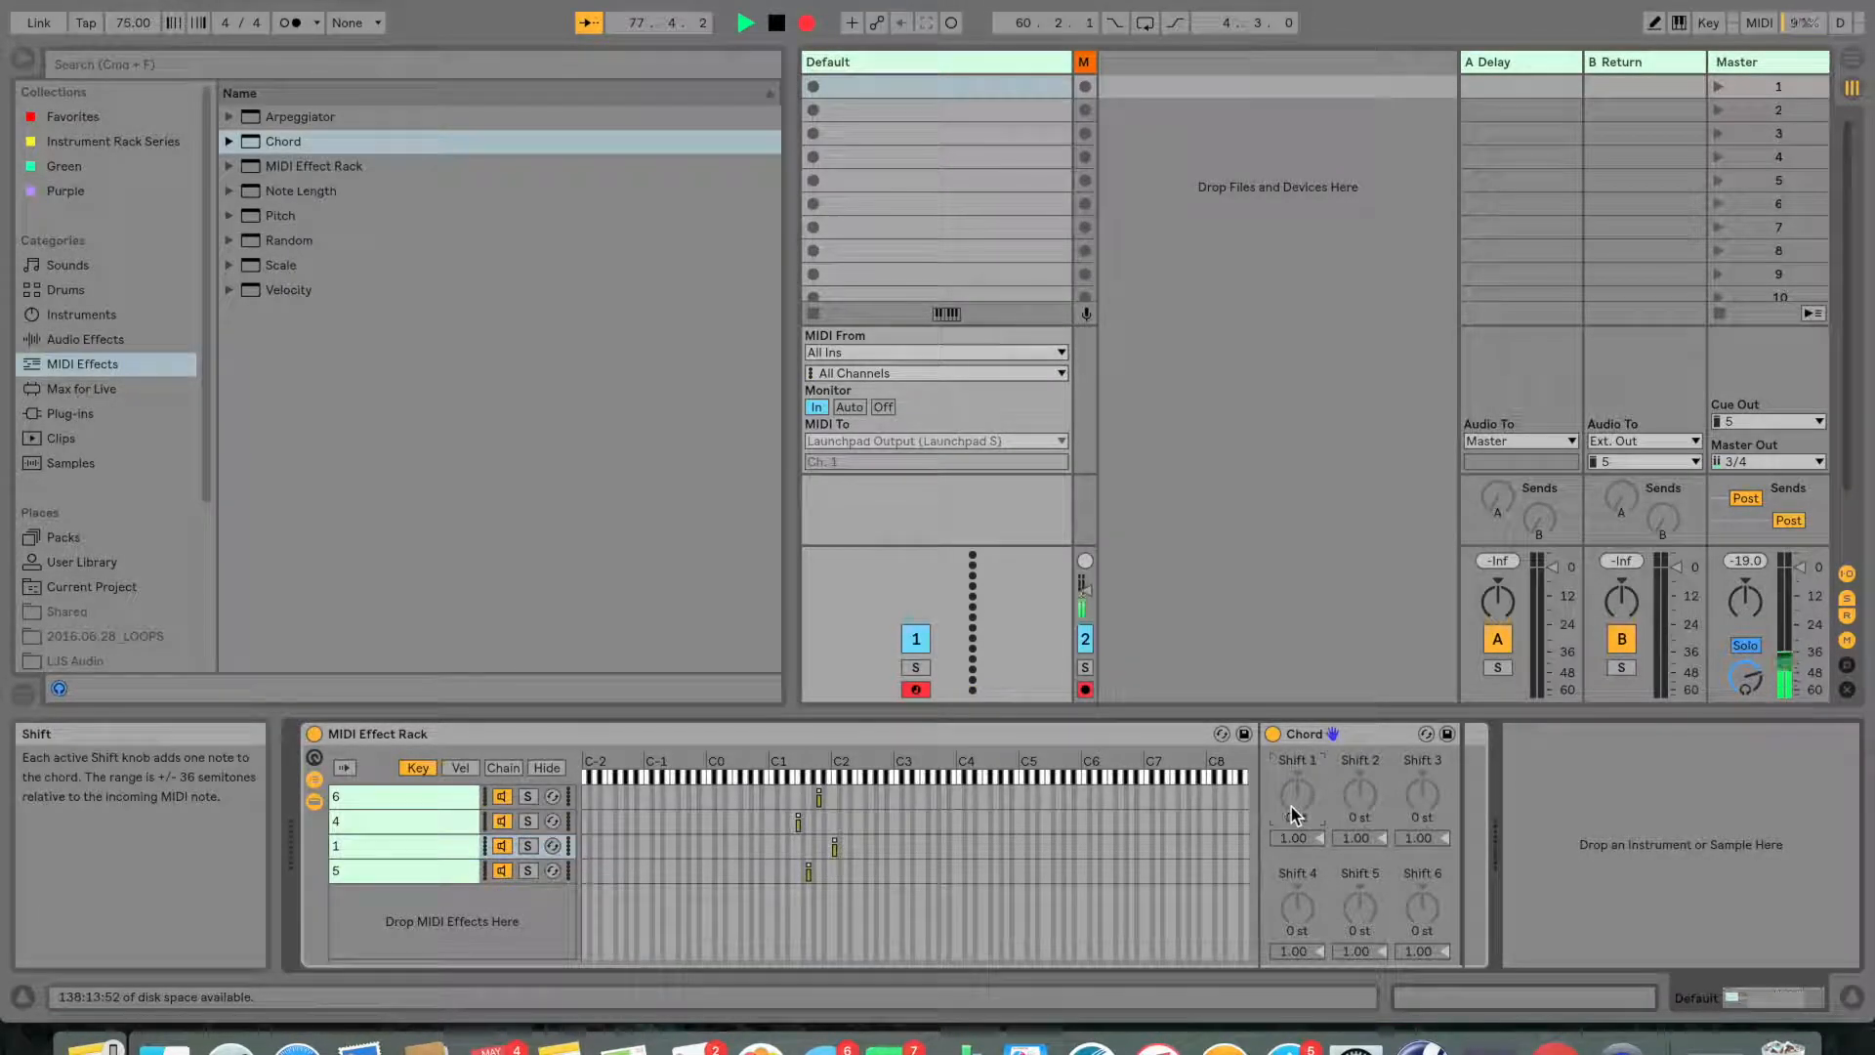
- Add higher chord notes to chain 4, then set the chord intervals for the next chain
{"action": "left_click_drag", "start_coordinate": [1296, 795], "coordinate": [1295, 717]}
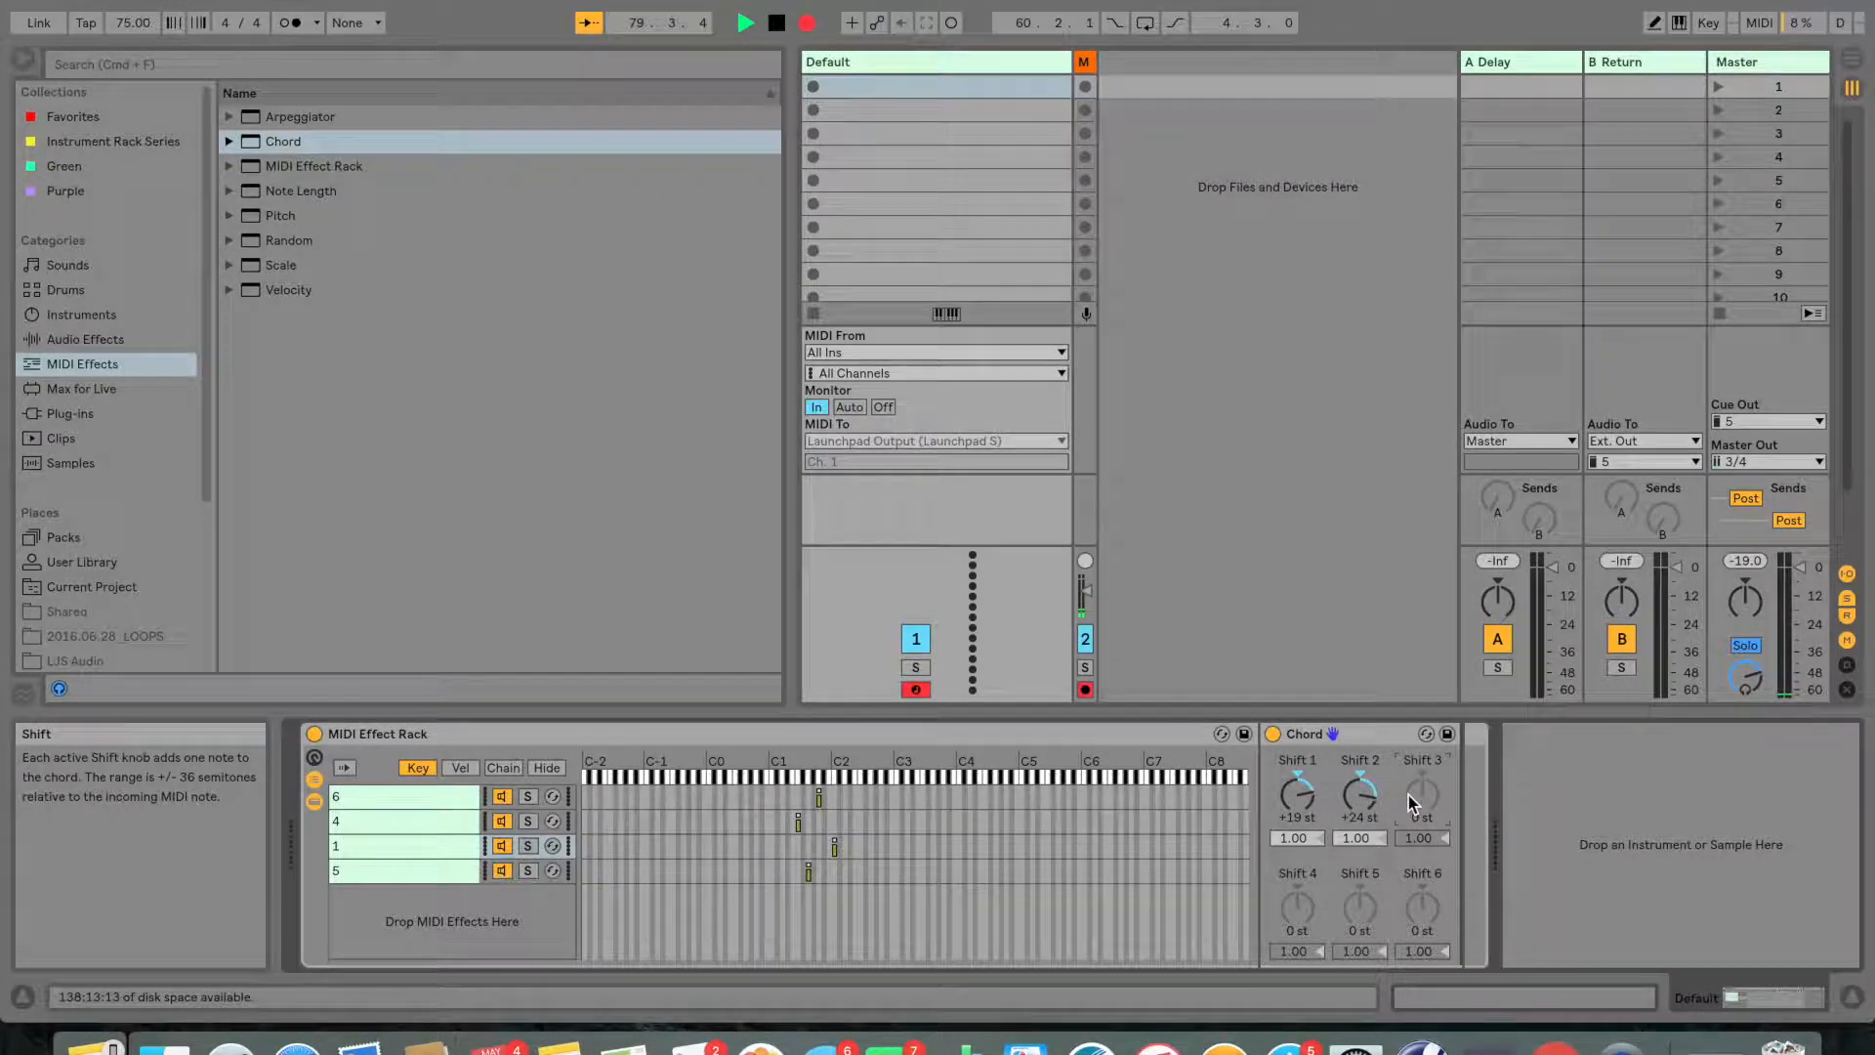
{"action": "left_click_drag", "start_coordinate": [1422, 795], "coordinate": [1422, 766]}
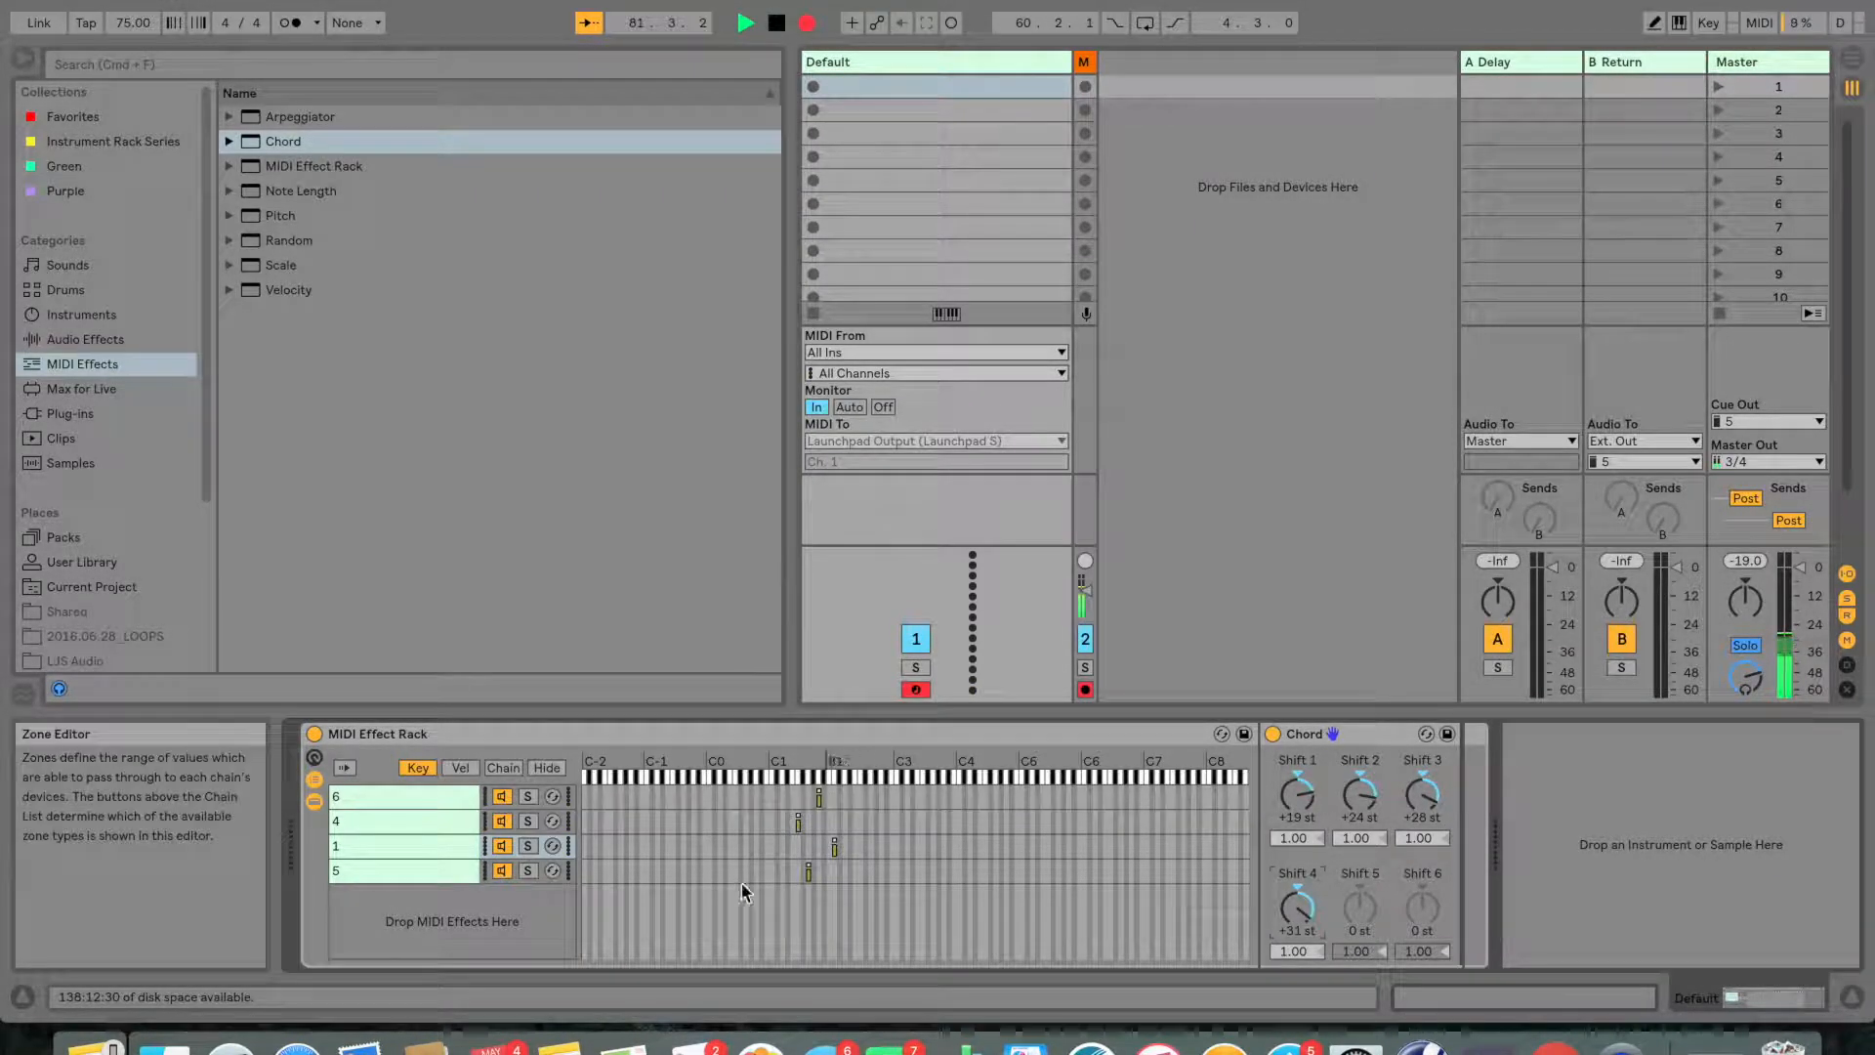
{"action": "left_click", "coordinate": [402, 871]}
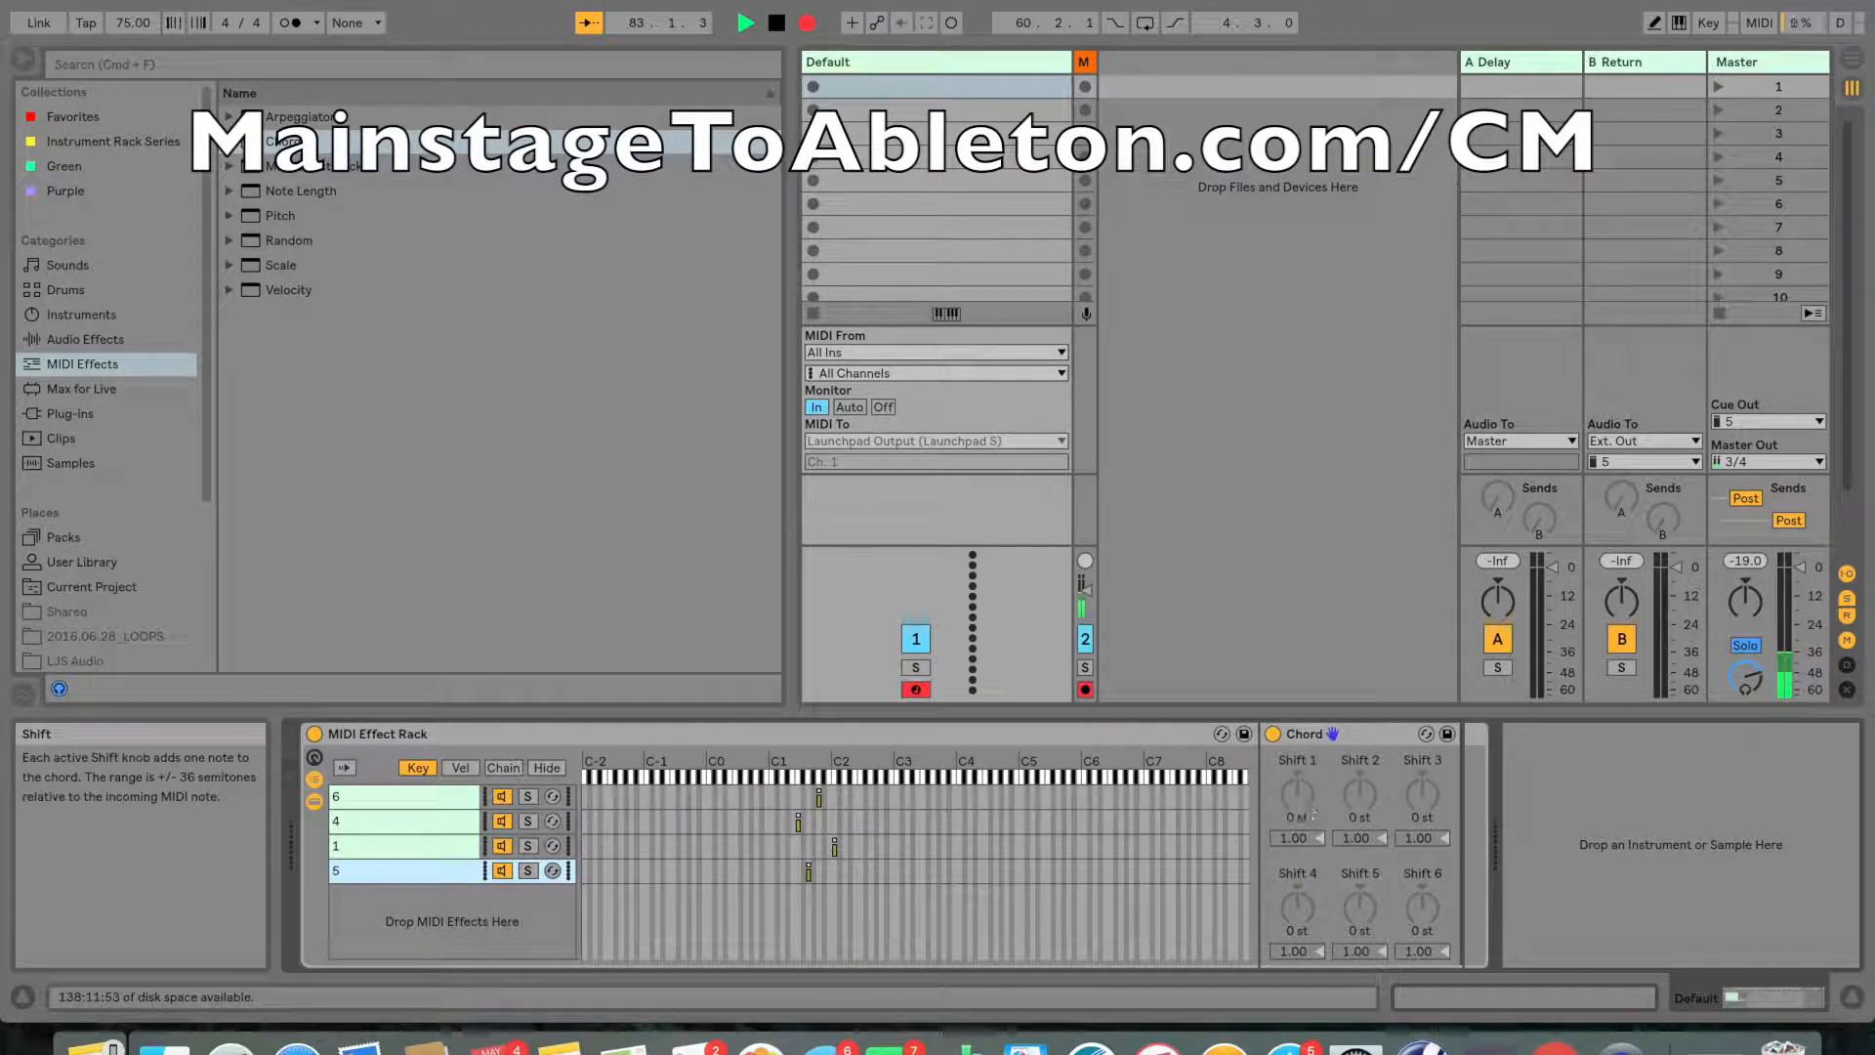
{"action": "left_click_drag", "start_coordinate": [1297, 795], "coordinate": [1297, 772]}
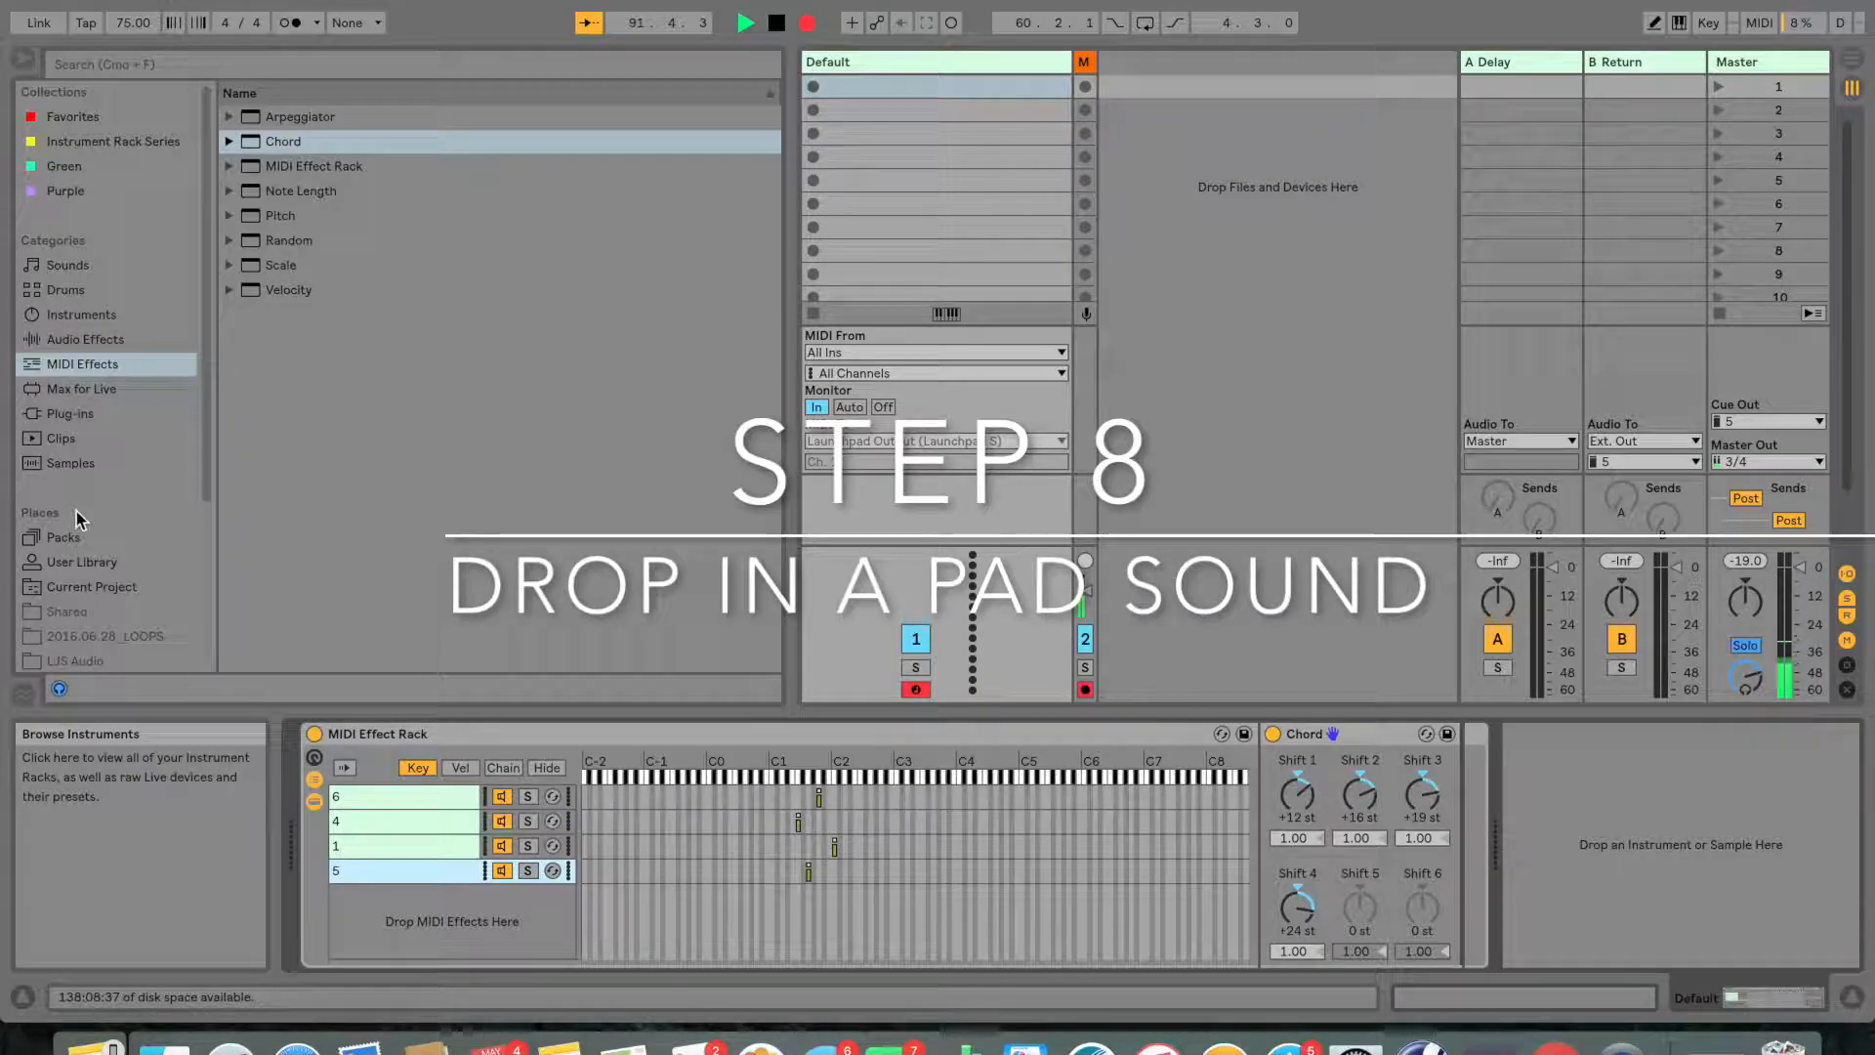
- Browse the User Library toward the Gentle Pads Shiny Pad preset
{"action": "left_click", "coordinate": [367, 389]}
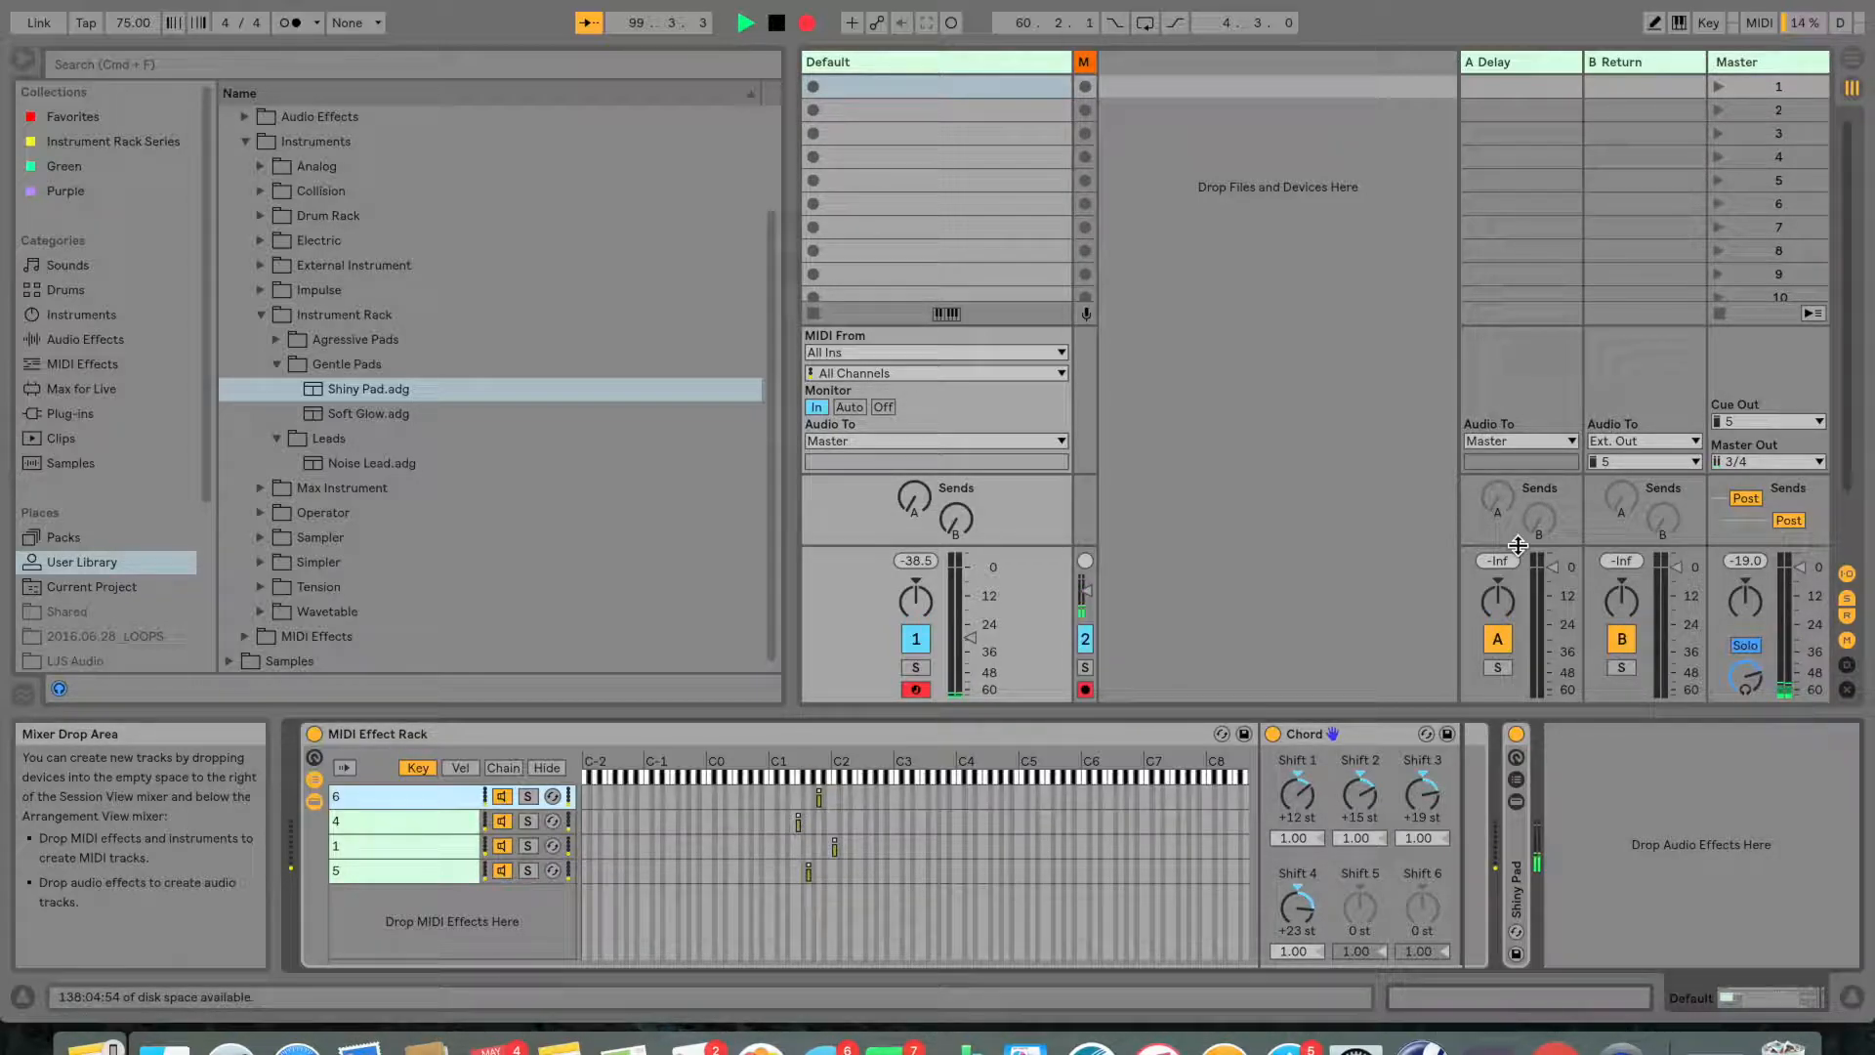
- Group the MIDI Effect Rack and Shiny Pad into an Instrument Rack
{"action": "left_click", "coordinate": [746, 21]}
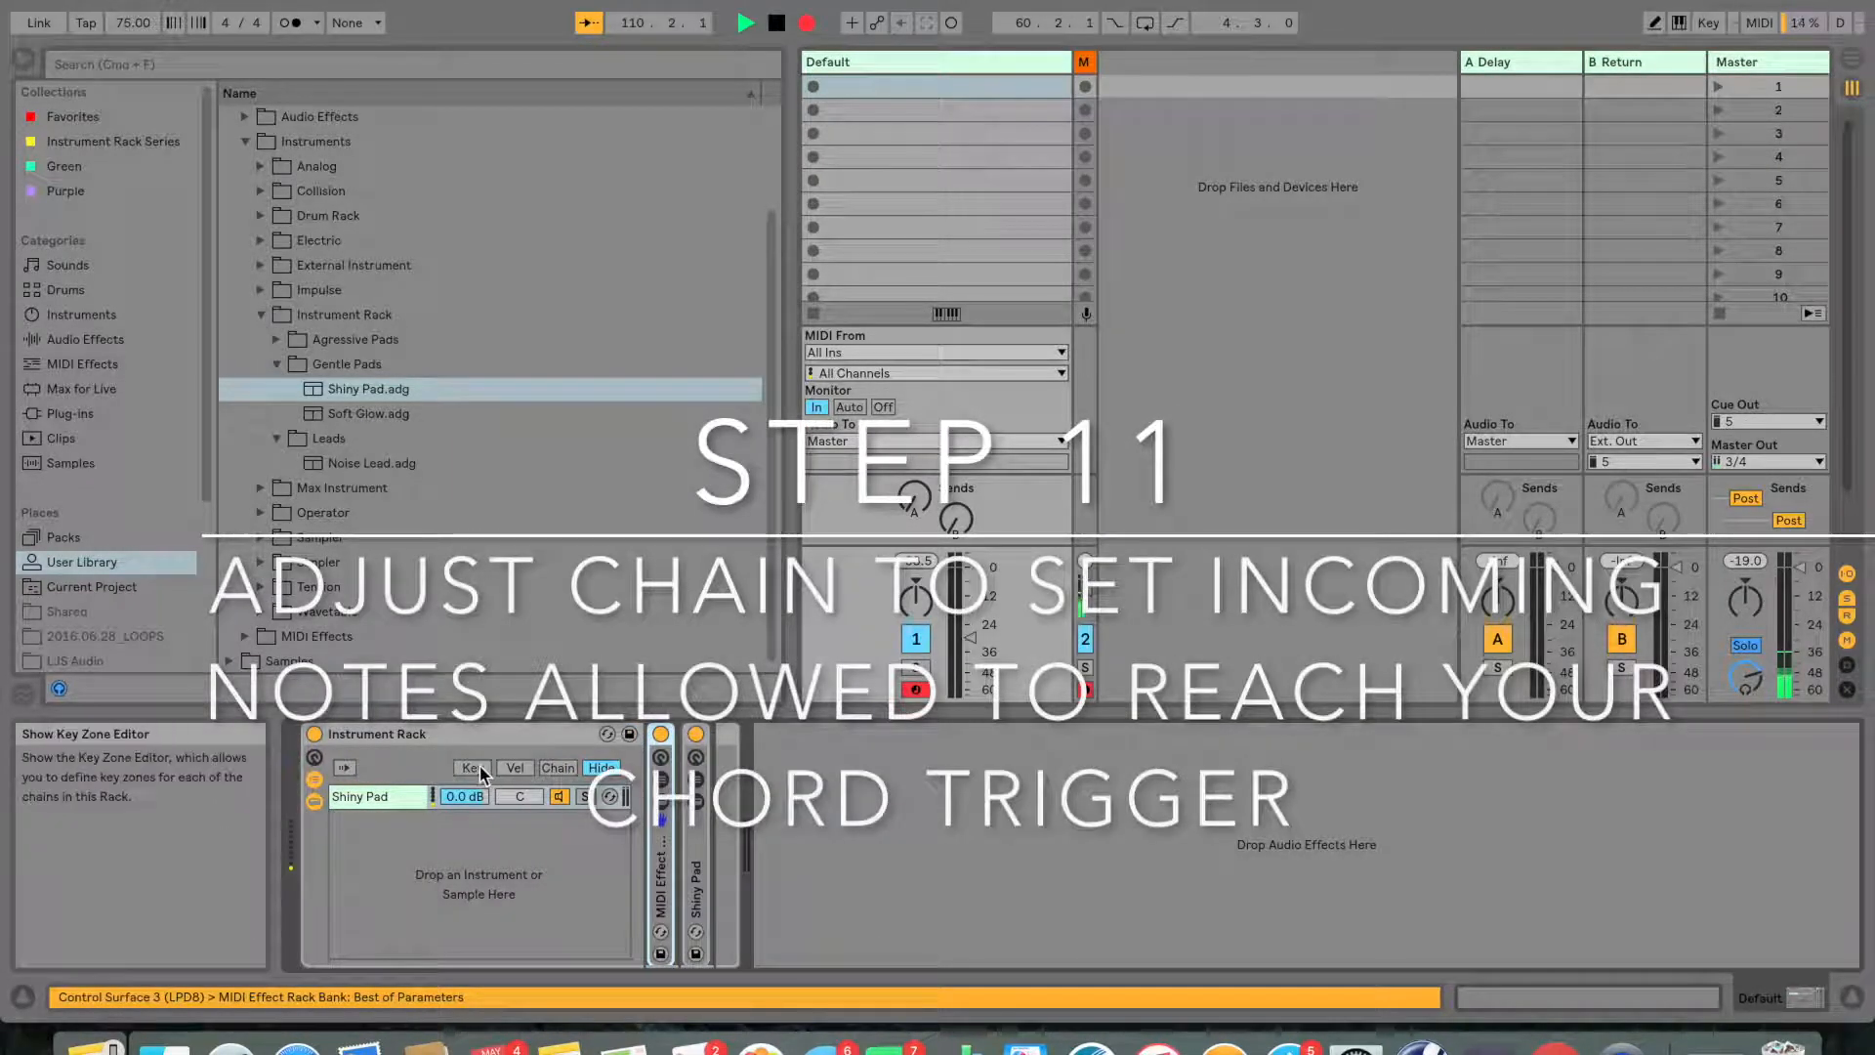
- Show the key zones and set the Shiny Pad chain's zone to one octave around C1
{"action": "left_click", "coordinate": [471, 768]}
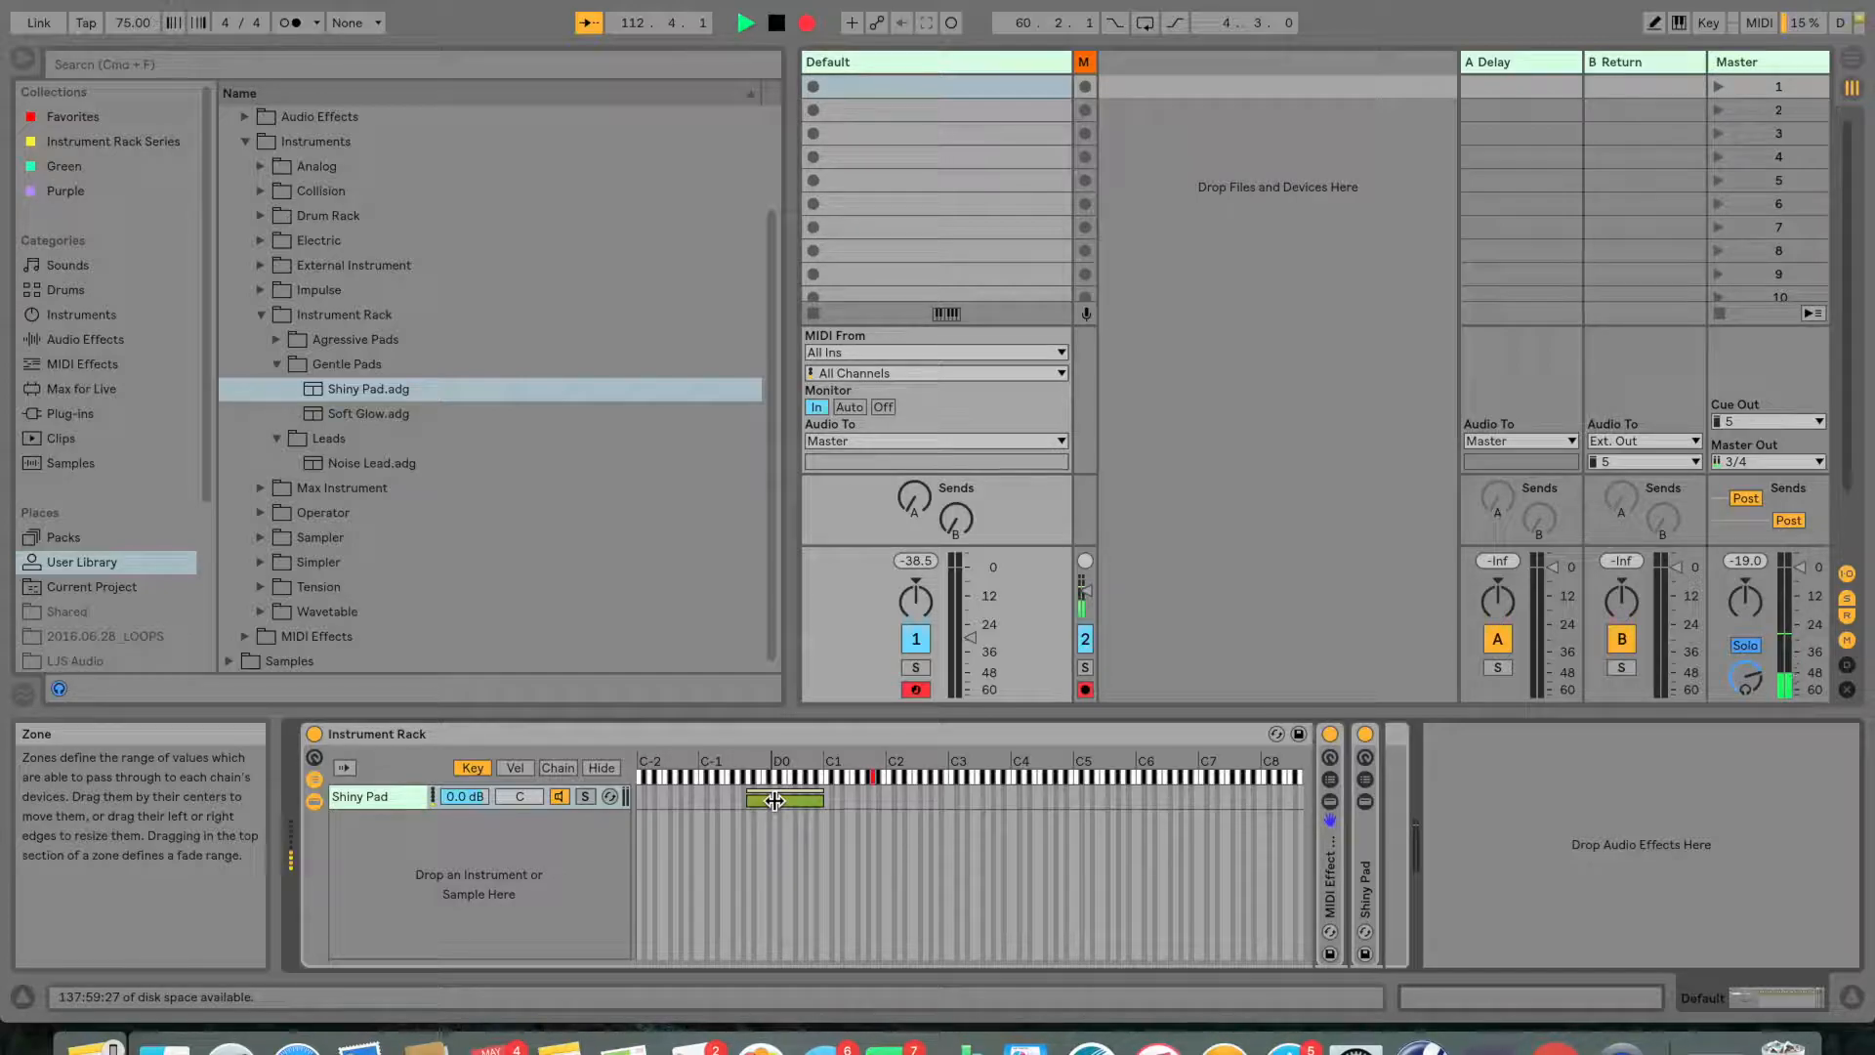
{"action": "left_click_drag", "start_coordinate": [772, 799], "coordinate": [819, 803]}
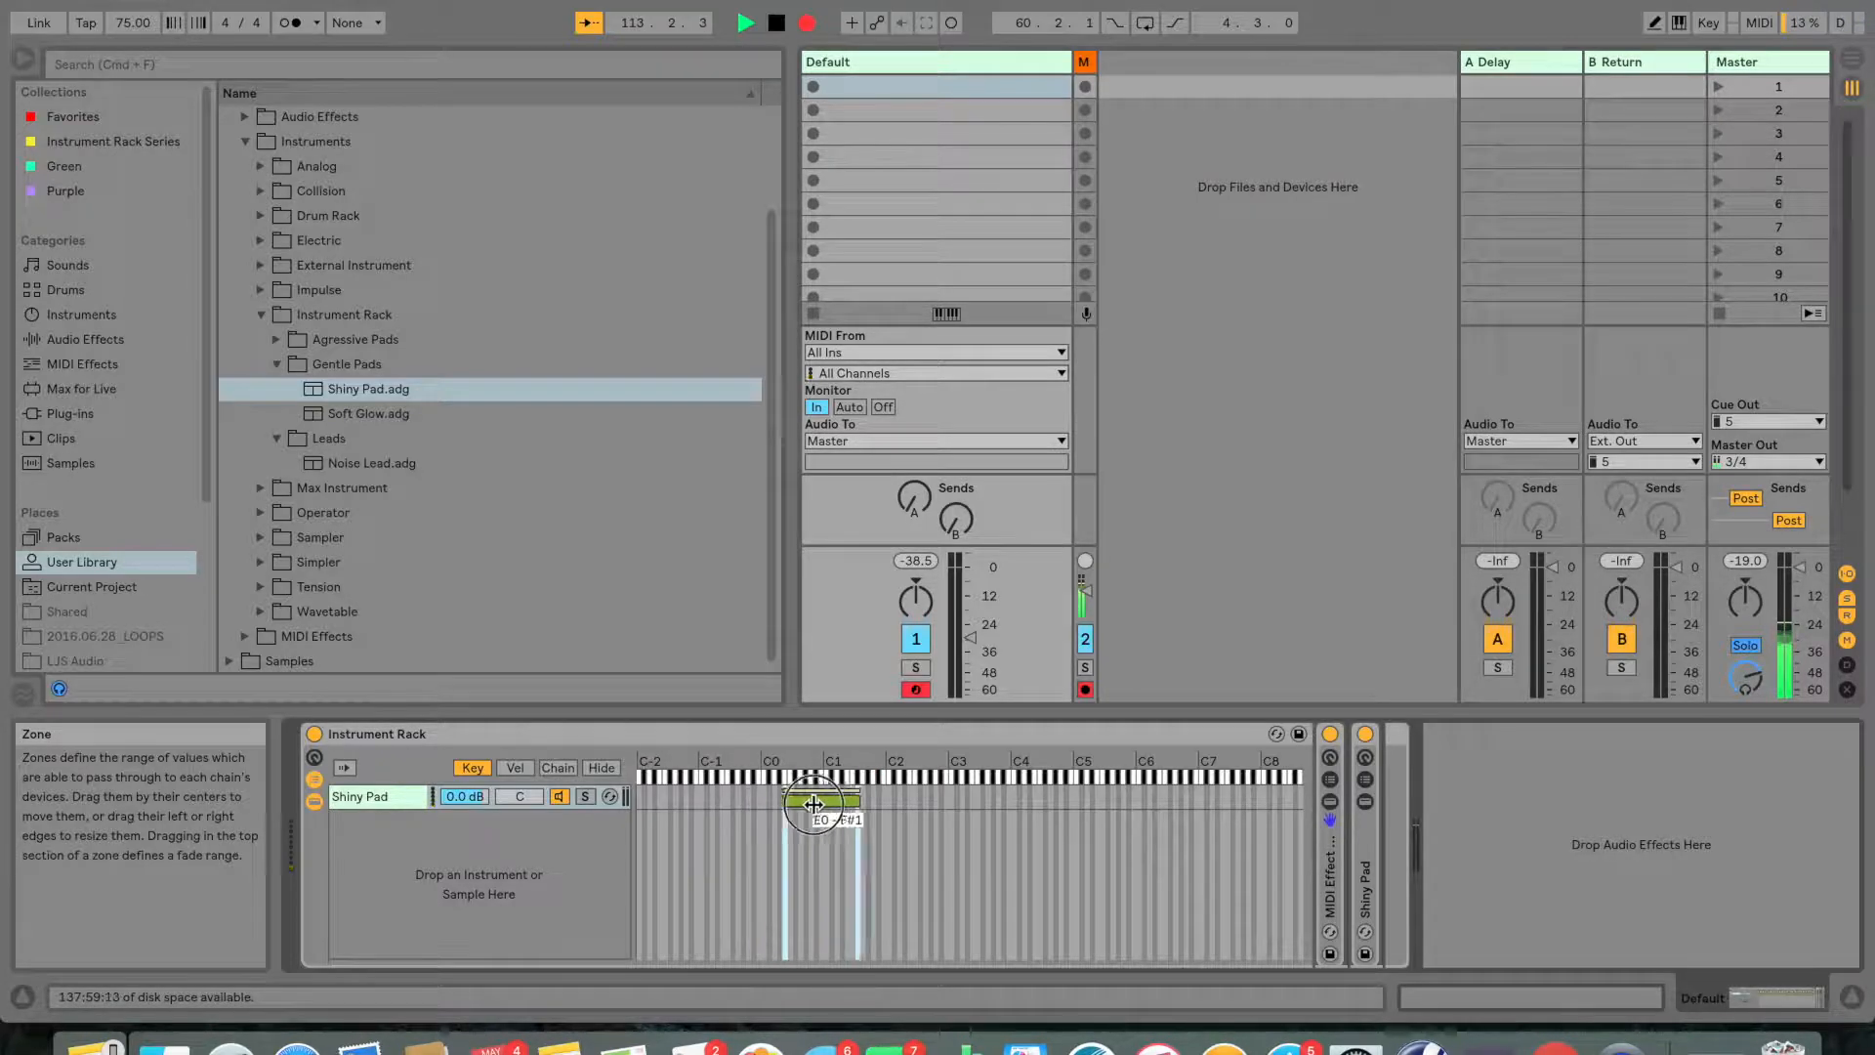
{"action": "left_click_drag", "start_coordinate": [817, 801], "coordinate": [854, 800]}
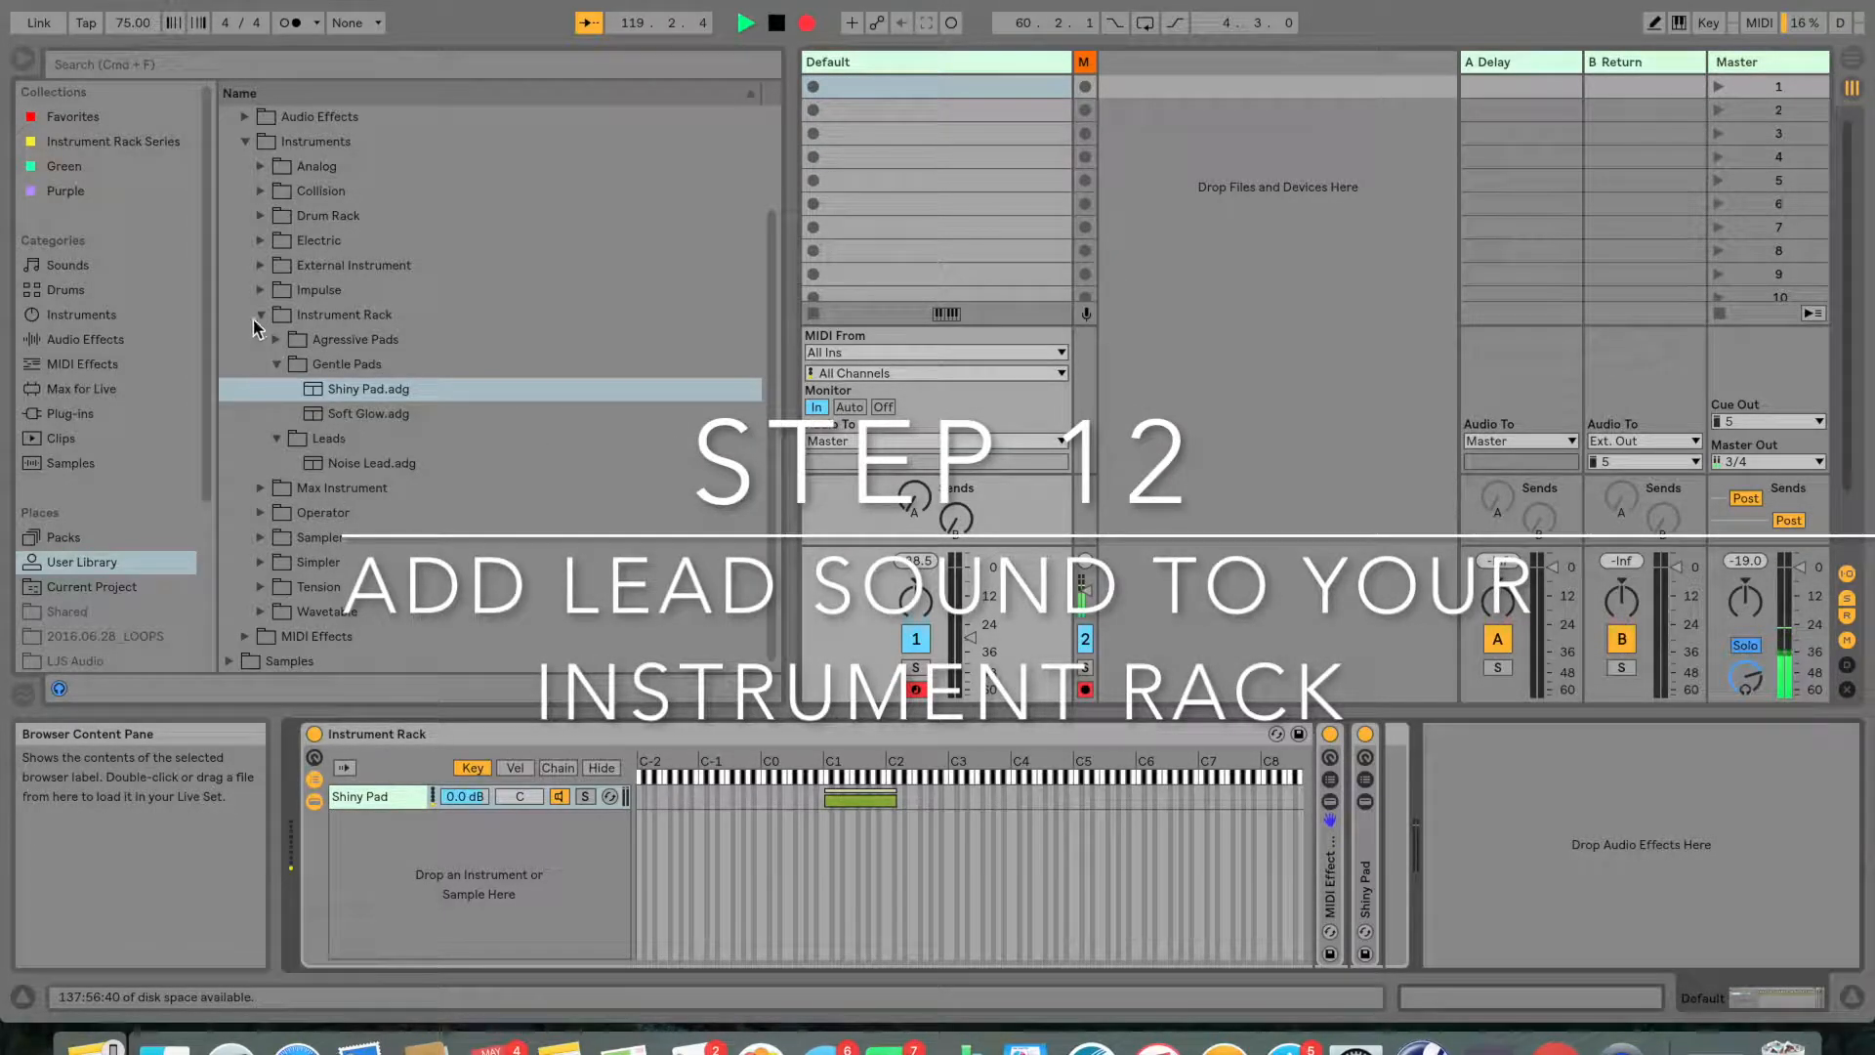
- Add the Noise Lead preset as a second chain and close the Synth1 plugin window
{"action": "left_click", "coordinate": [371, 463]}
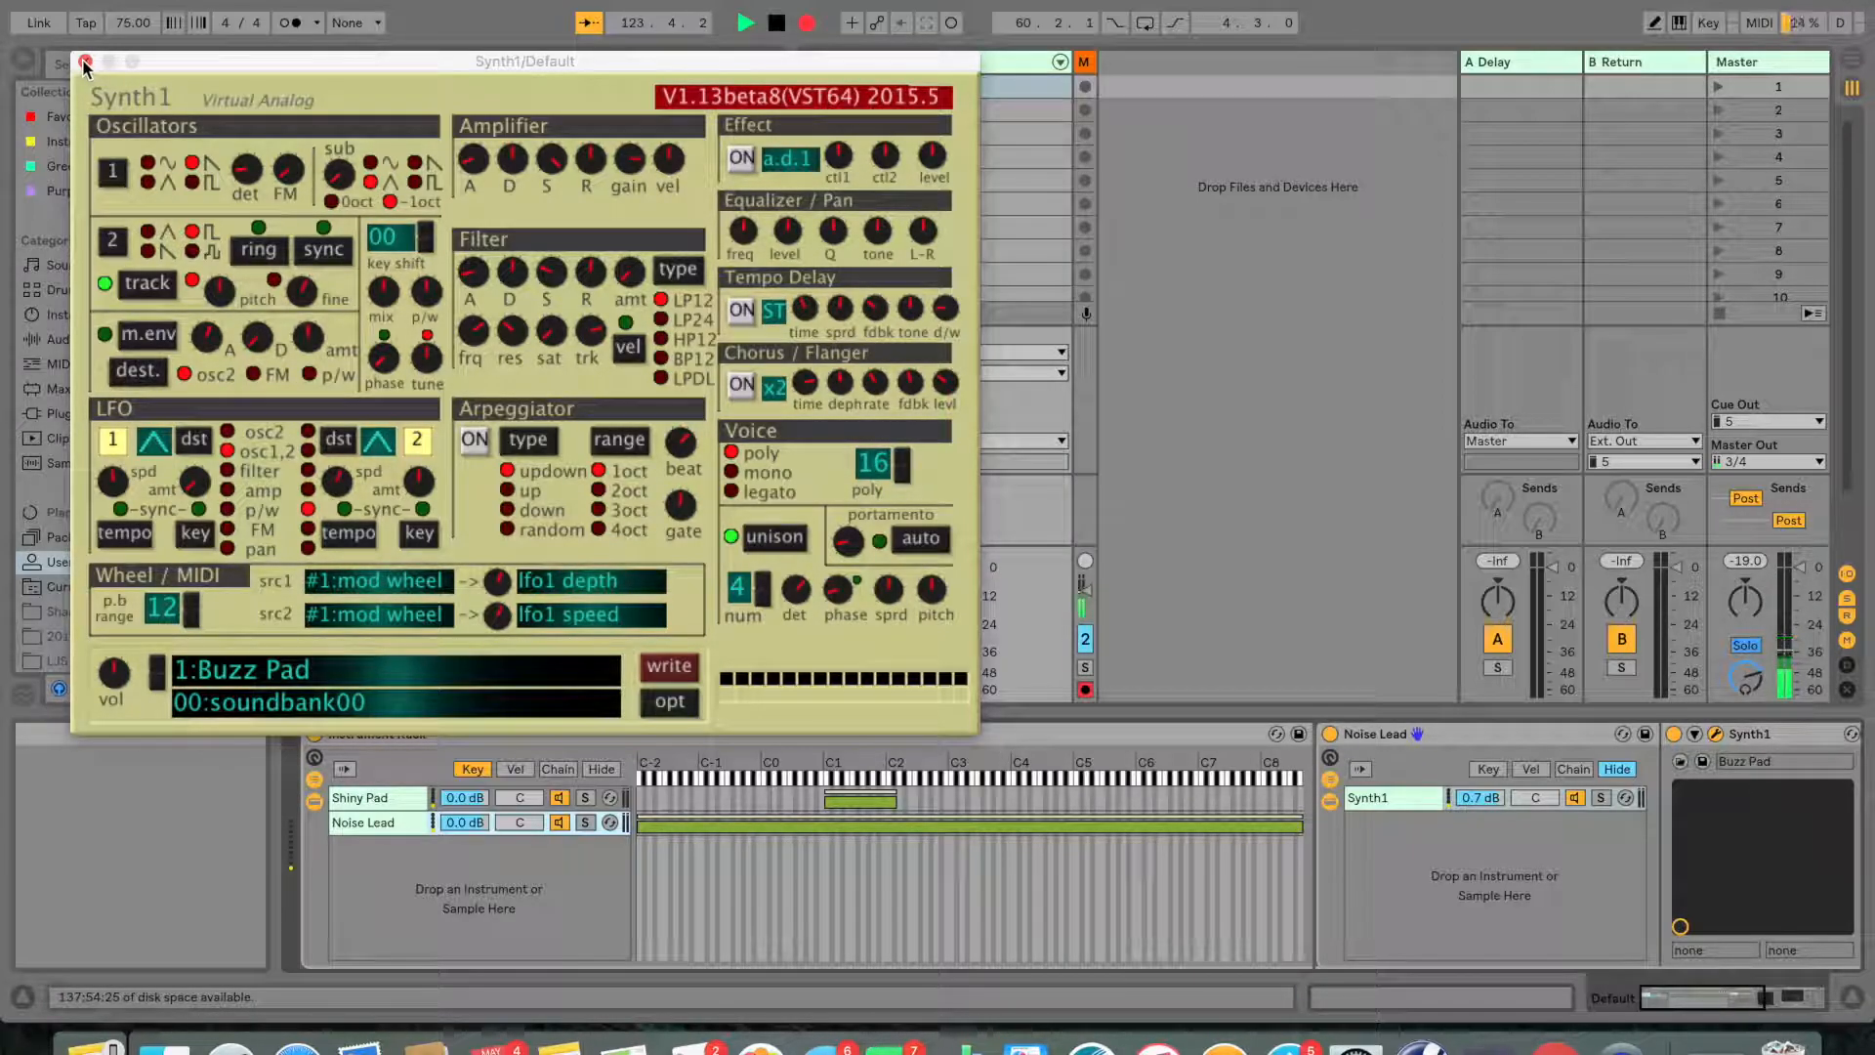
{"action": "left_click", "coordinate": [86, 59]}
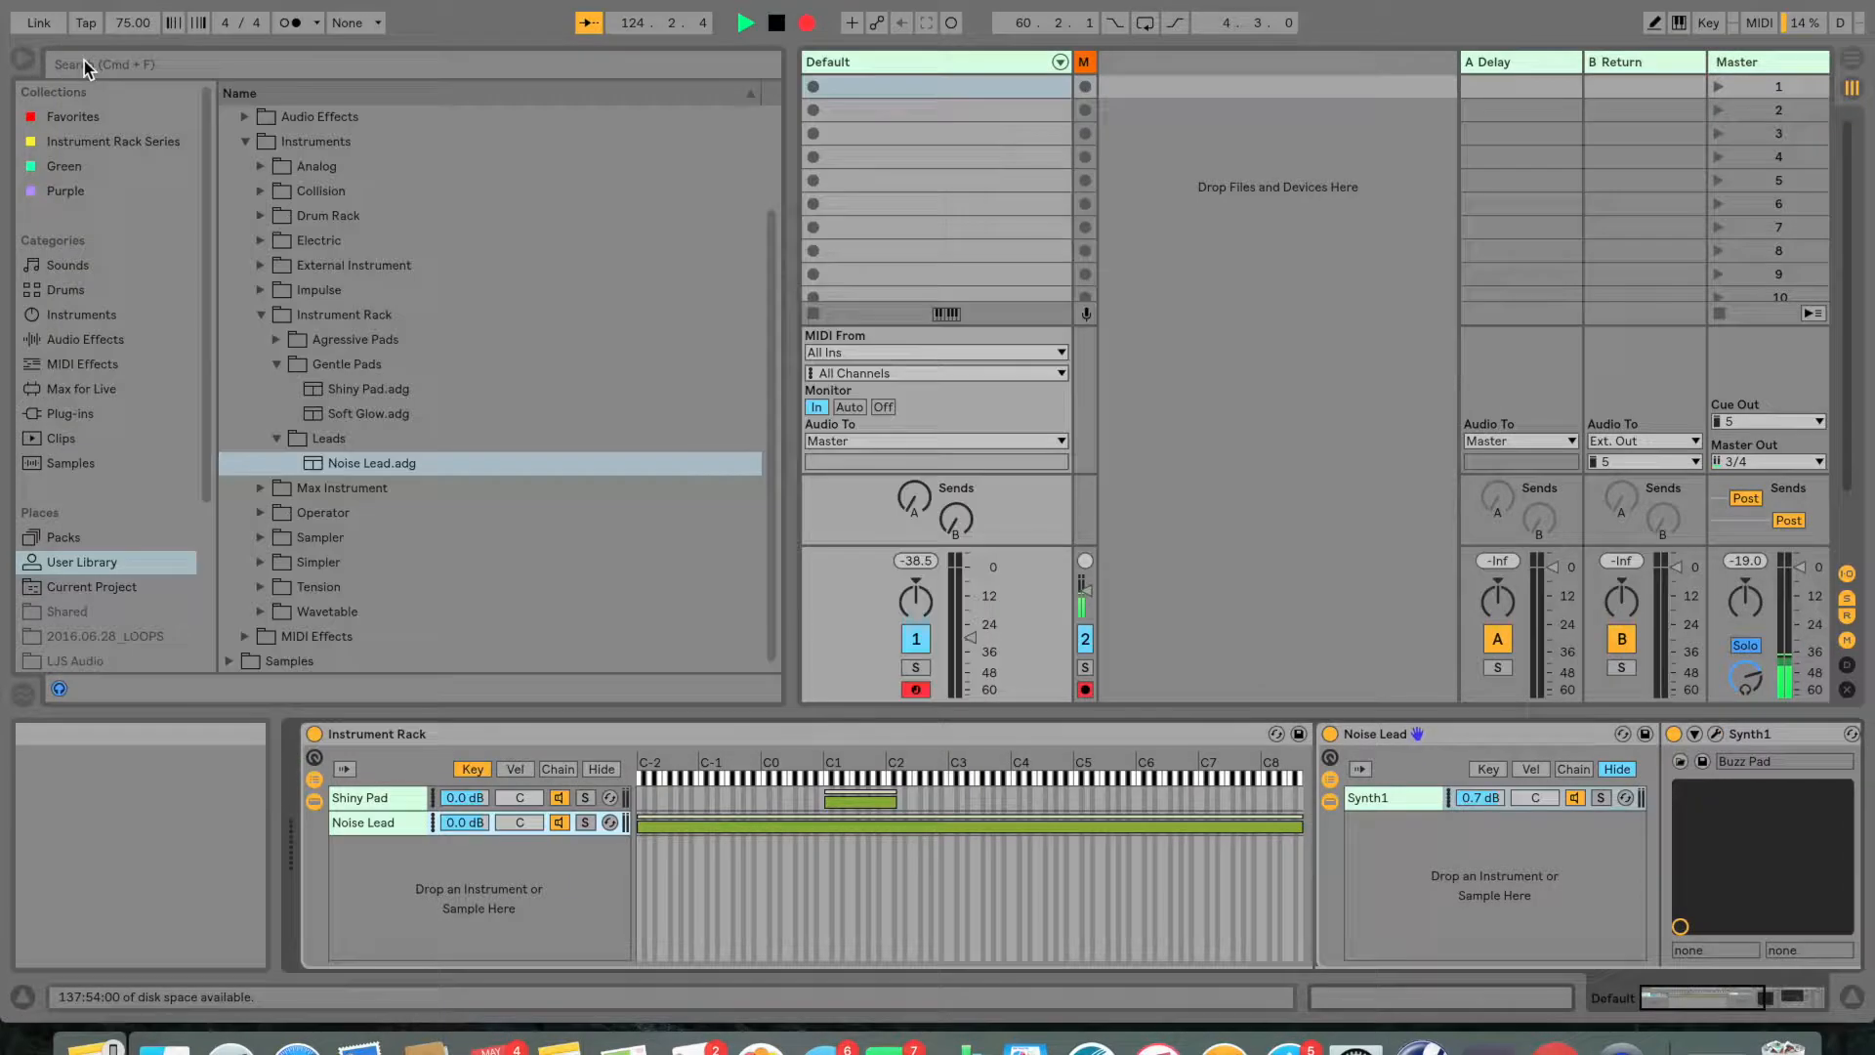